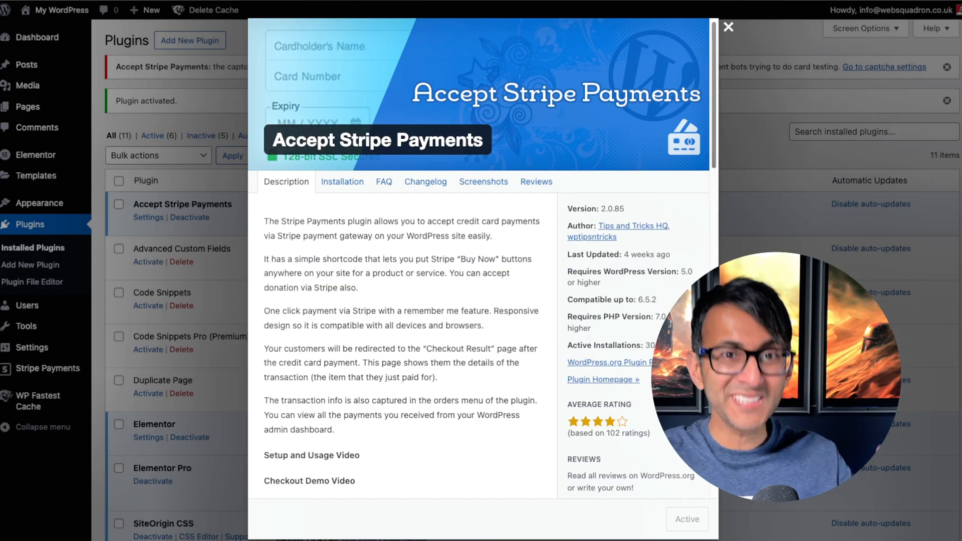
# Step: Book the May 21st workshop and set the ticket quantity to 14 to watch the total update
pyautogui.click(729, 27)
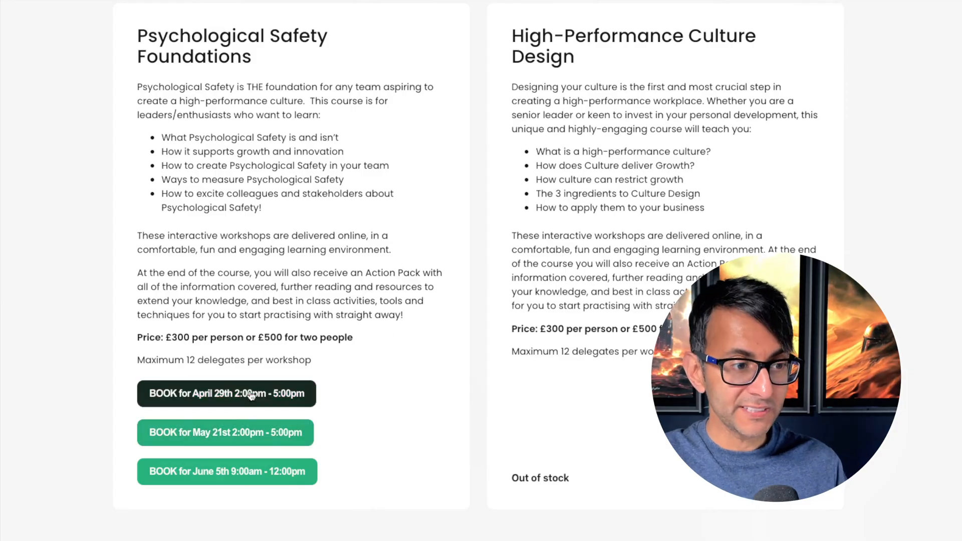
pyautogui.moveTo(257, 457)
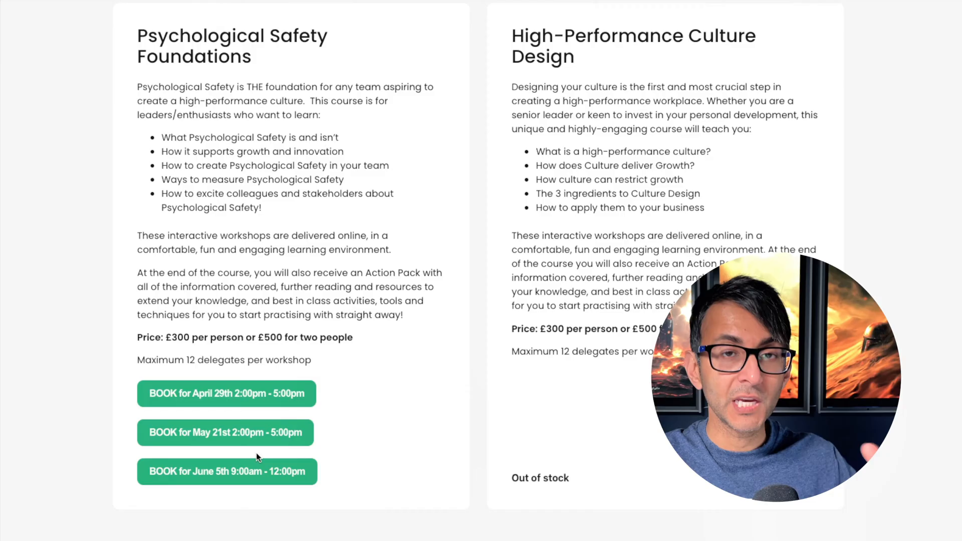
pyautogui.moveTo(573, 486)
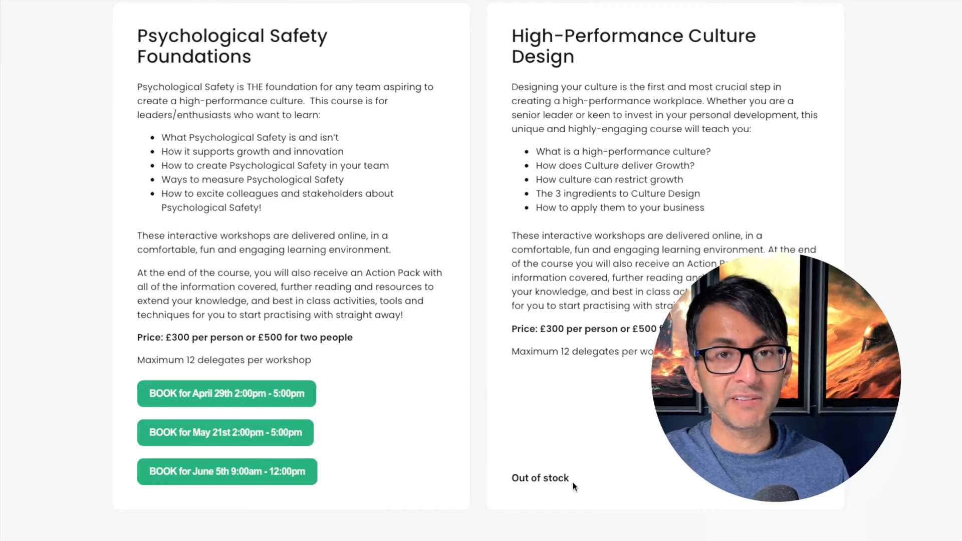
pyautogui.moveTo(559, 419)
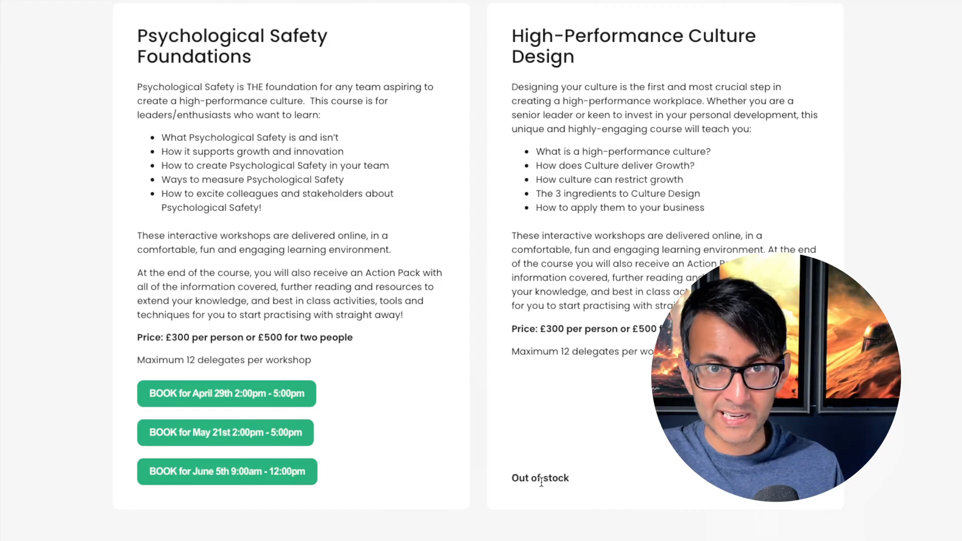
pyautogui.moveTo(282, 412)
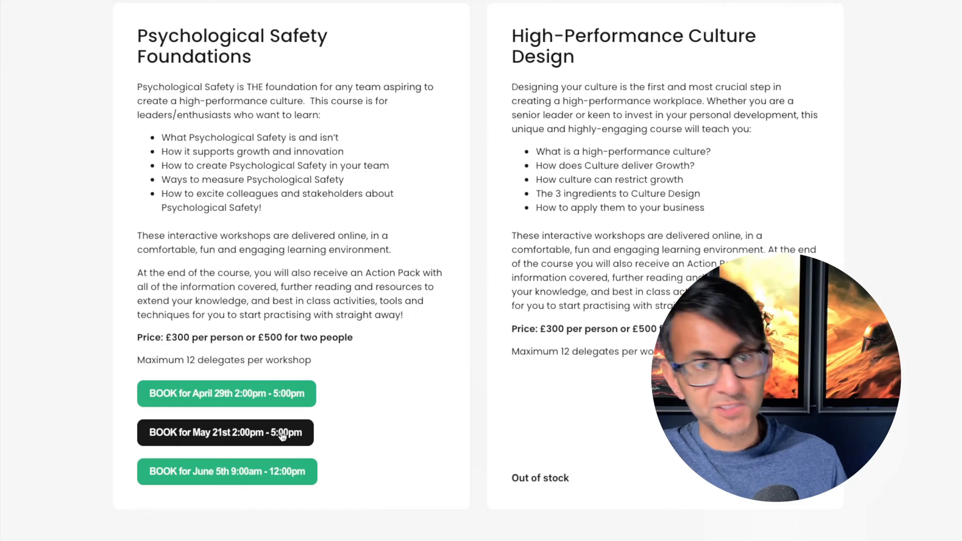
pyautogui.click(226, 433)
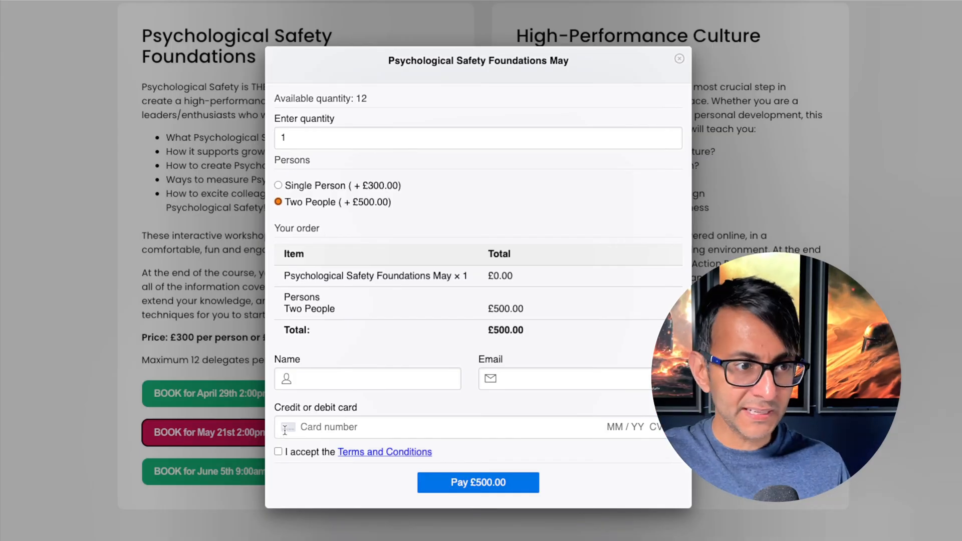
pyautogui.moveTo(352, 109)
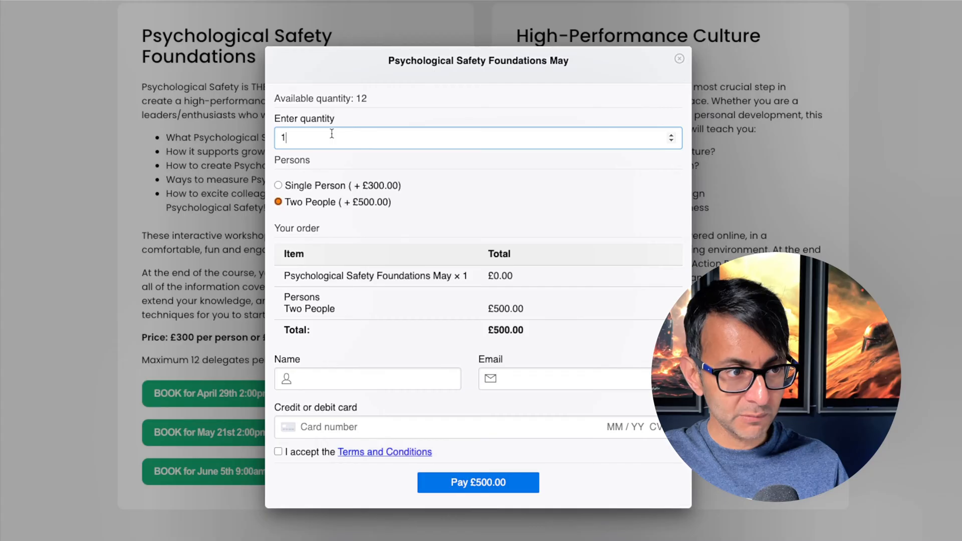
pyautogui.write('14')
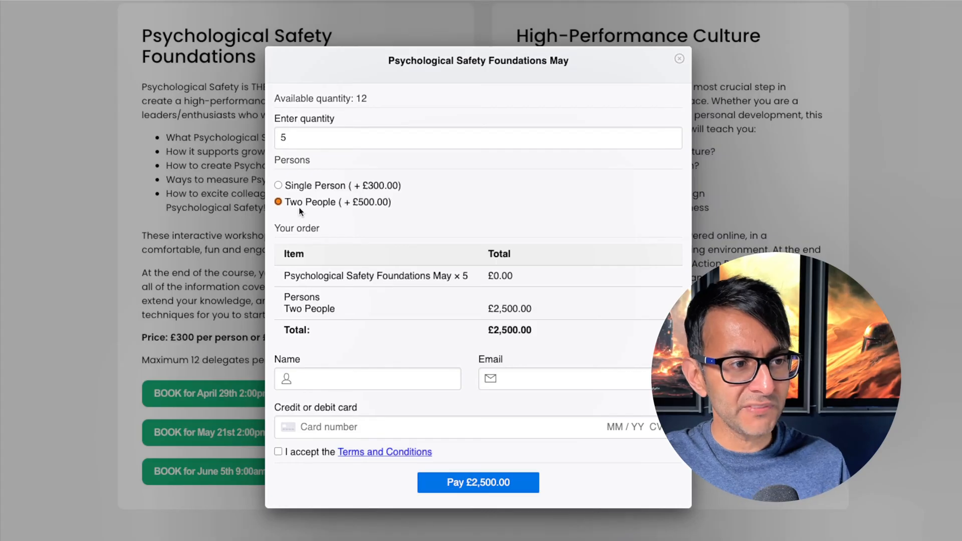
pyautogui.moveTo(368, 196)
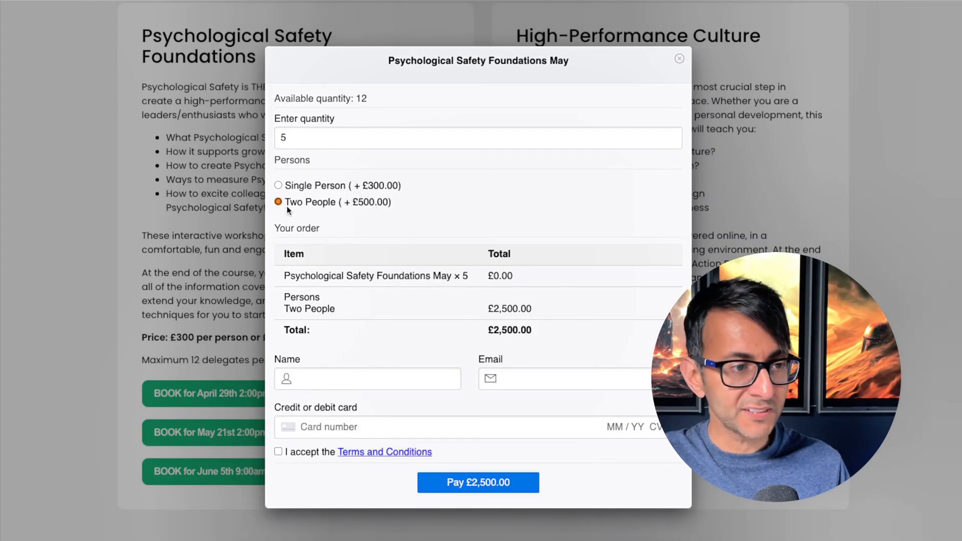
# Step: Switch to the single-person ticket option, begin the buyer's name, then close the checkout popup
pyautogui.click(278, 185)
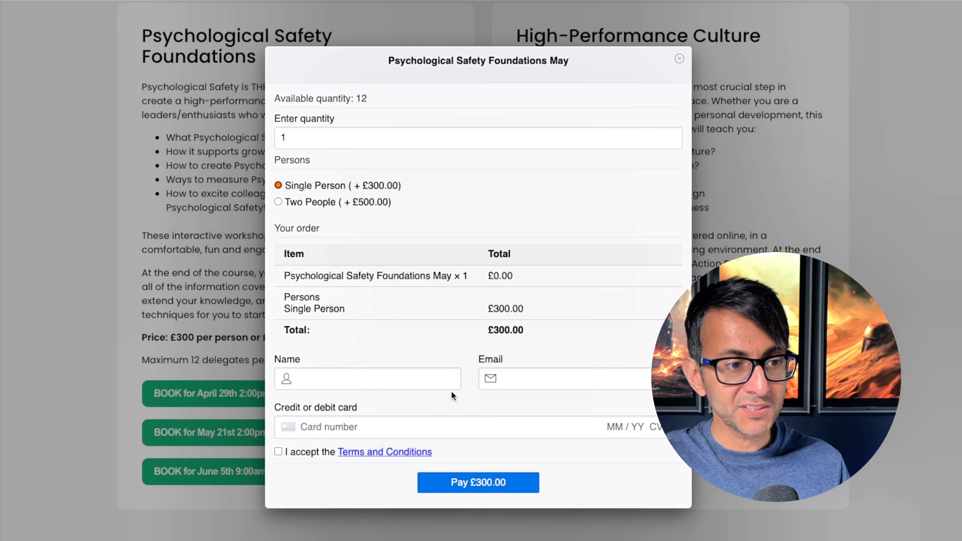
pyautogui.moveTo(461, 404)
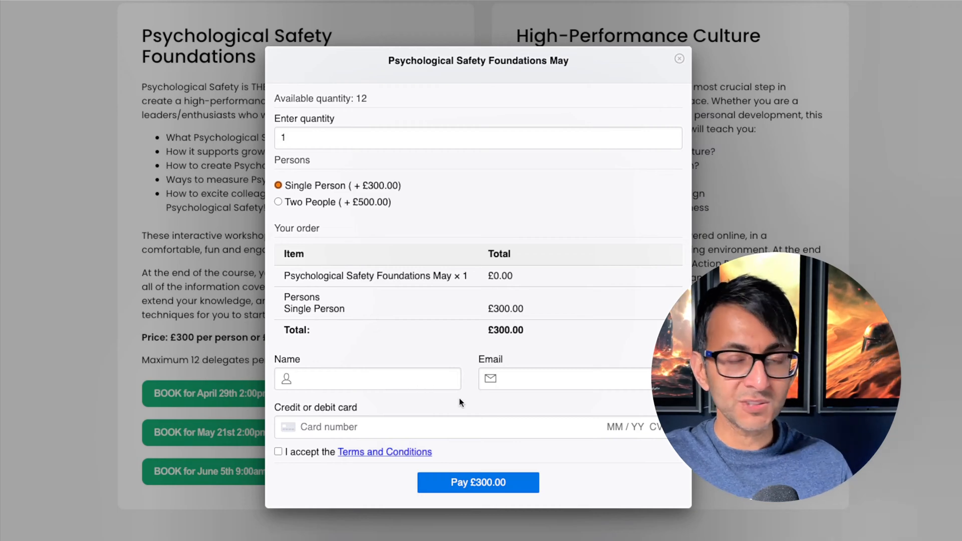
pyautogui.moveTo(521, 406)
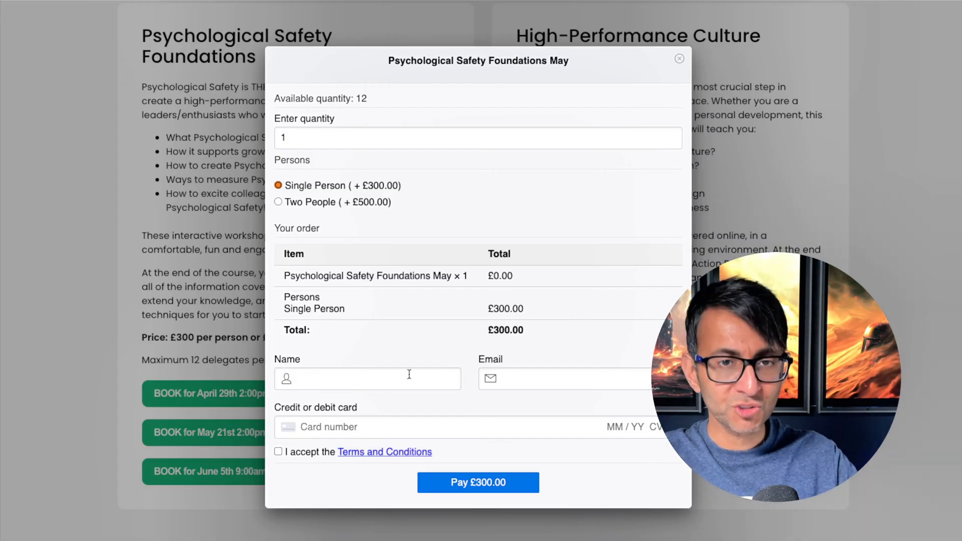
pyautogui.click(477, 482)
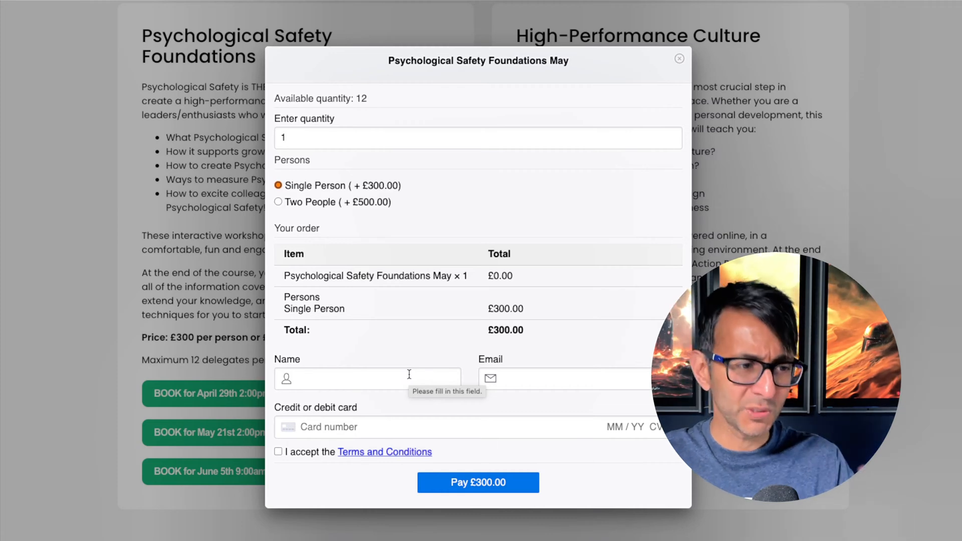
pyautogui.moveTo(678, 35)
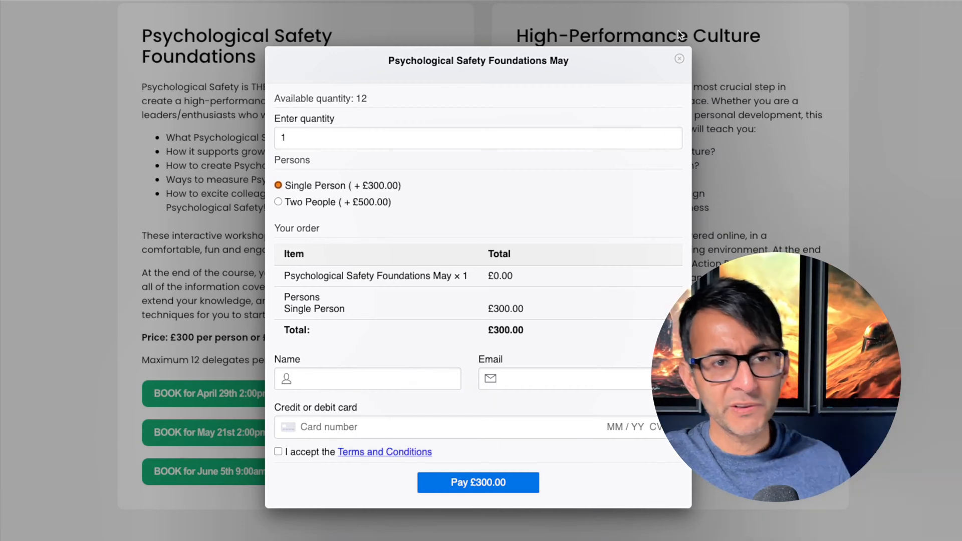
pyautogui.click(680, 58)
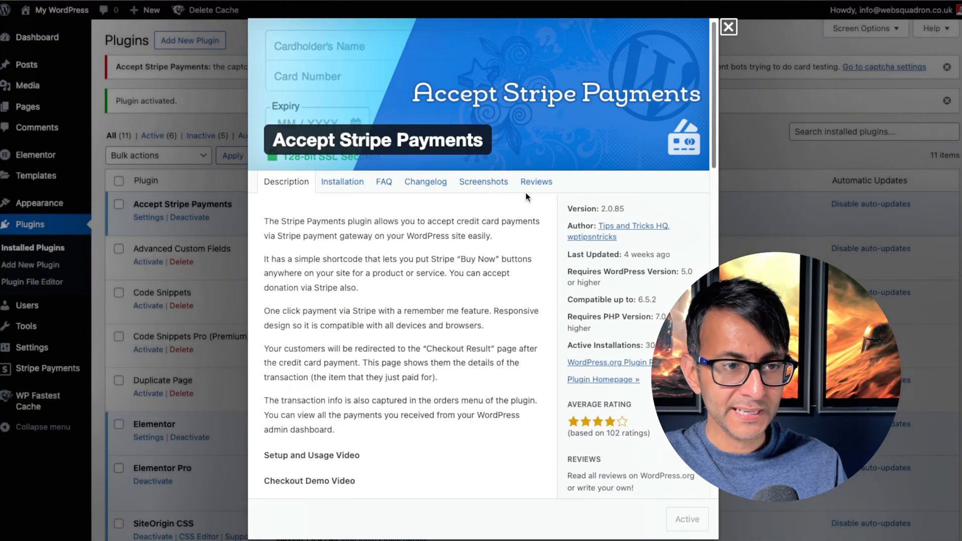
# Step: Tour the Stripe Payments settings, products, Add New Product, orders and coupons pages
pyautogui.click(729, 27)
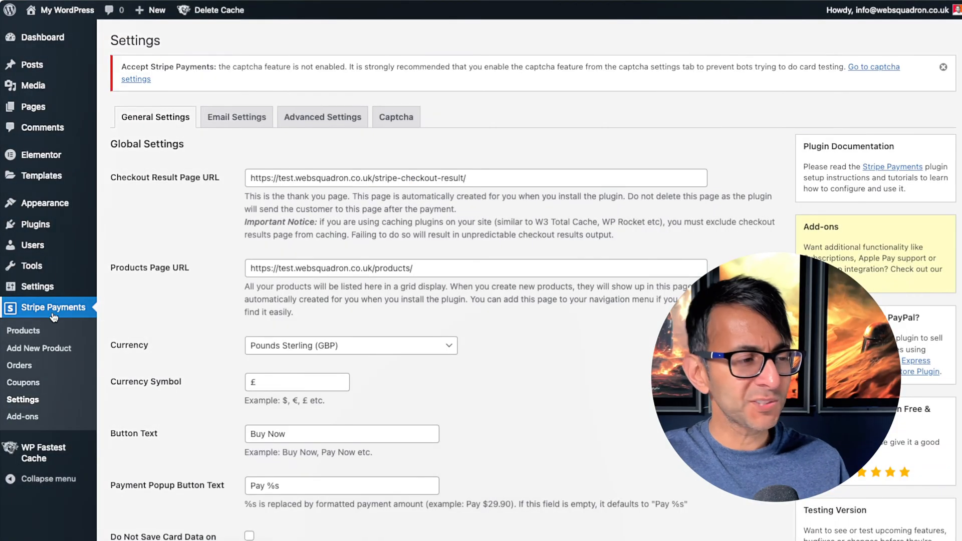
pyautogui.click(24, 330)
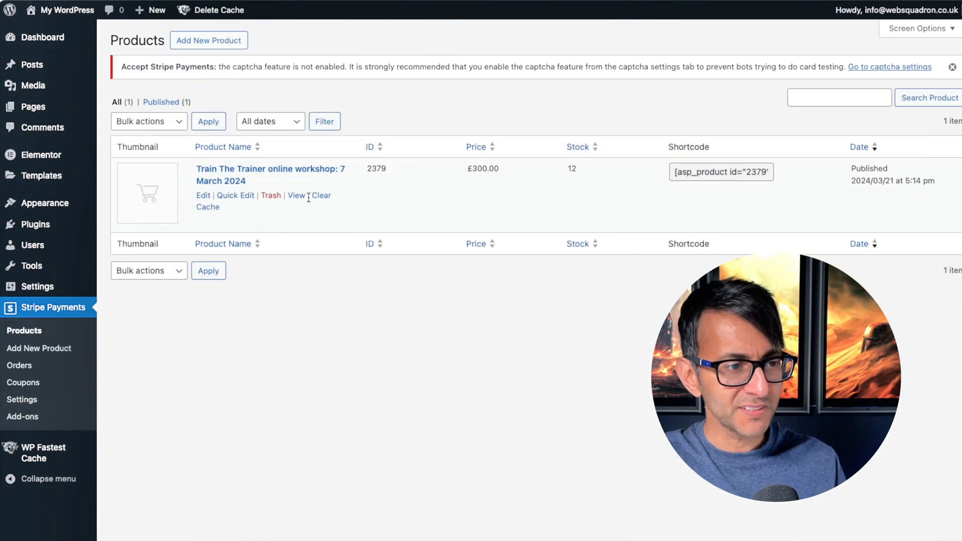
pyautogui.click(39, 348)
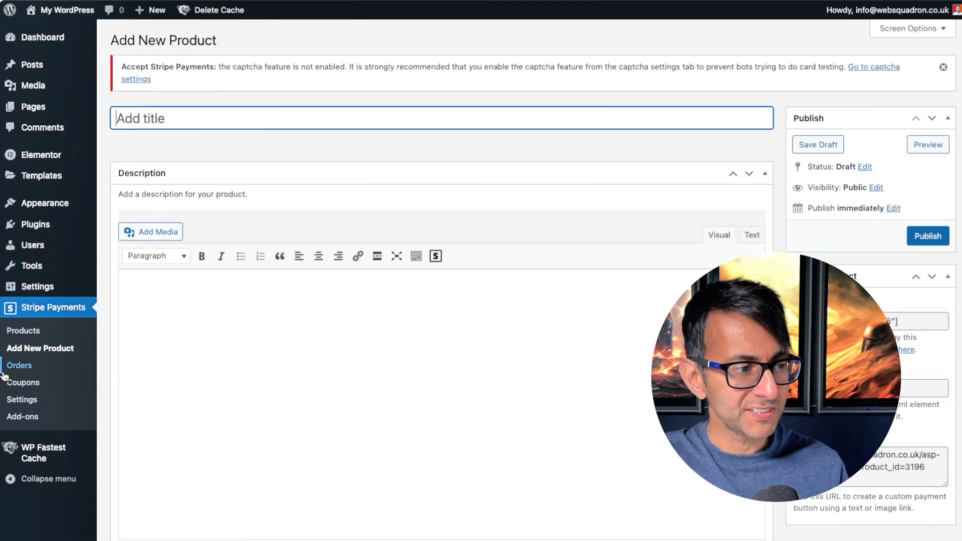
pyautogui.click(19, 365)
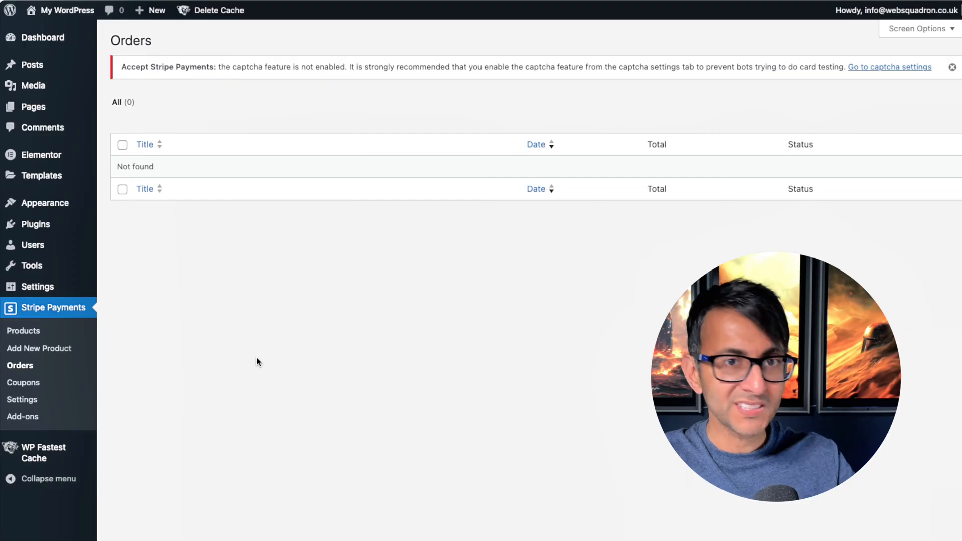
pyautogui.moveTo(23, 382)
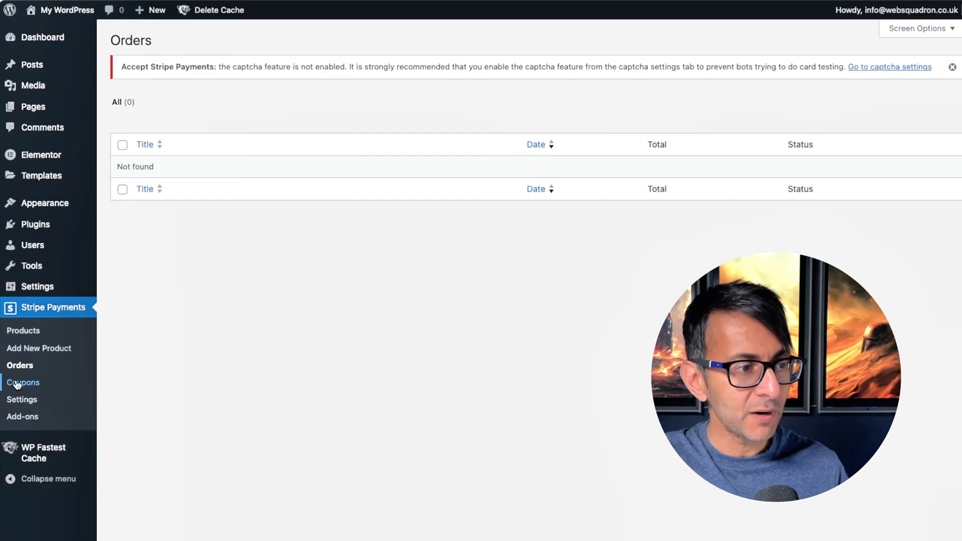
pyautogui.click(23, 382)
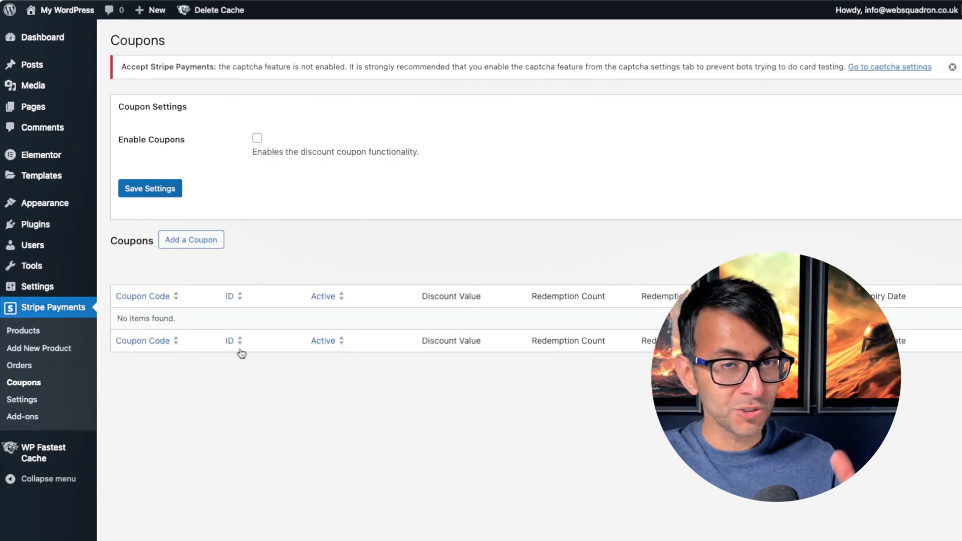
# Step: Browse the plugin add-ons list, then go to the Stripe Payments general settings
pyautogui.click(23, 417)
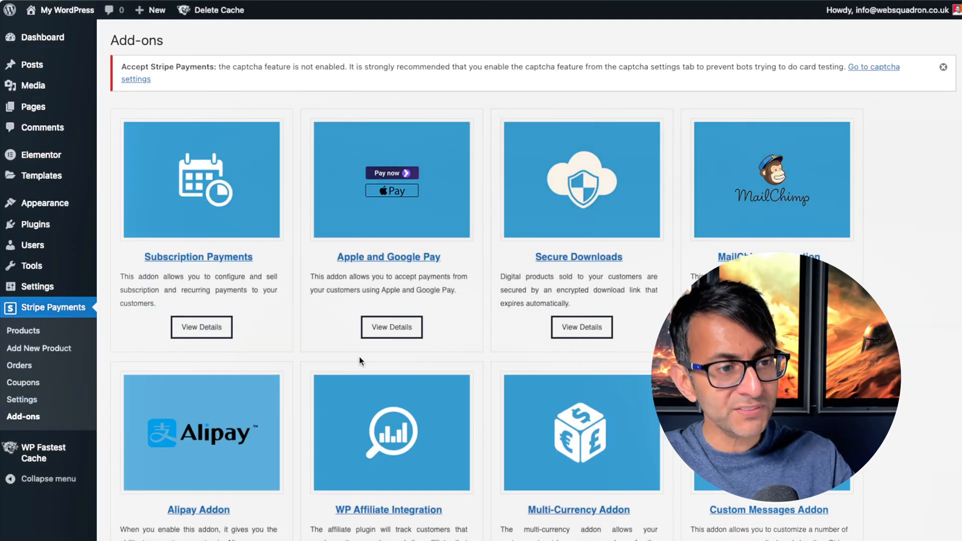
pyautogui.scroll(-3)
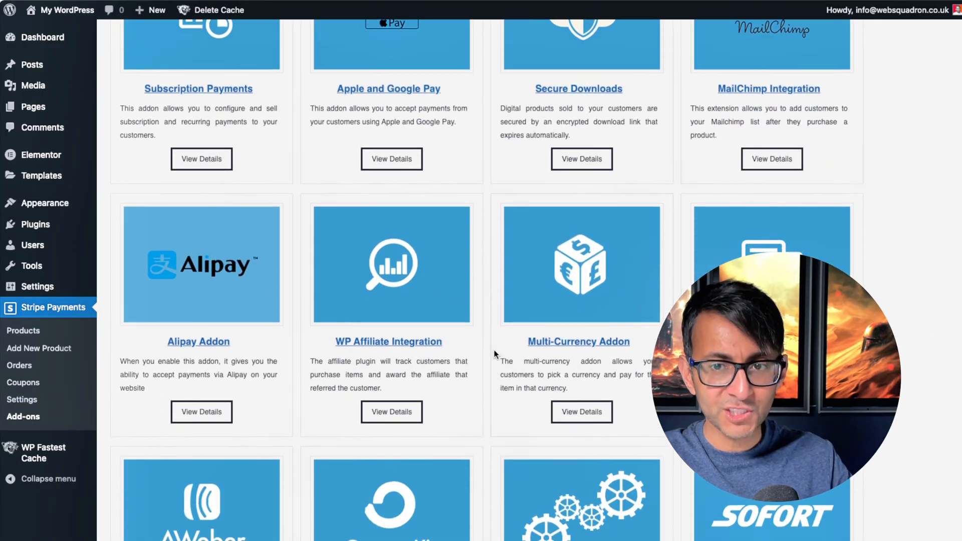
pyautogui.scroll(-3)
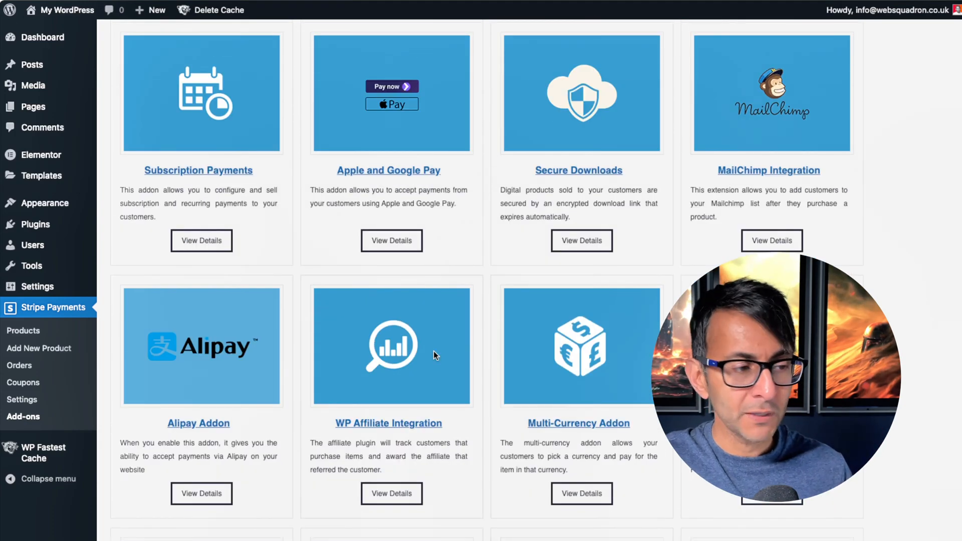
pyautogui.click(22, 400)
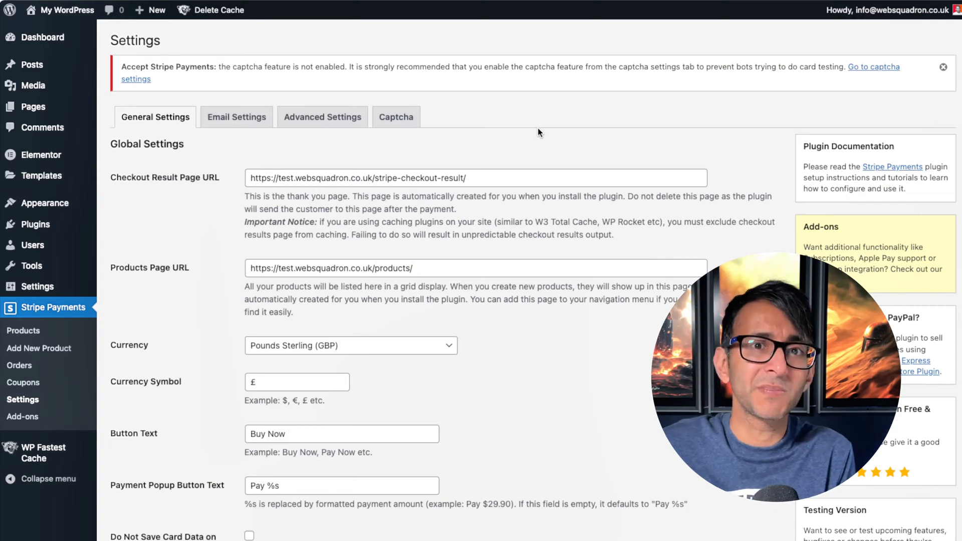
pyautogui.click(441, 268)
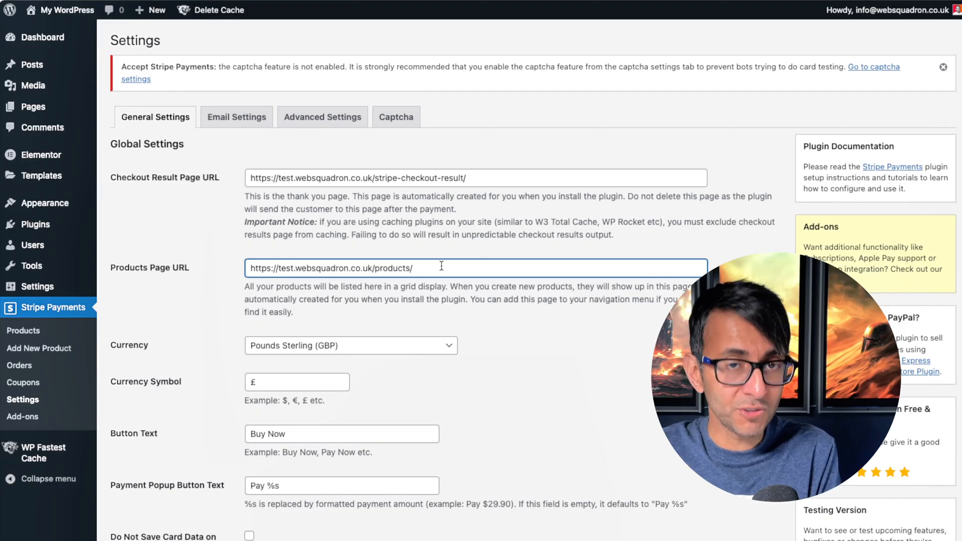
pyautogui.click(328, 266)
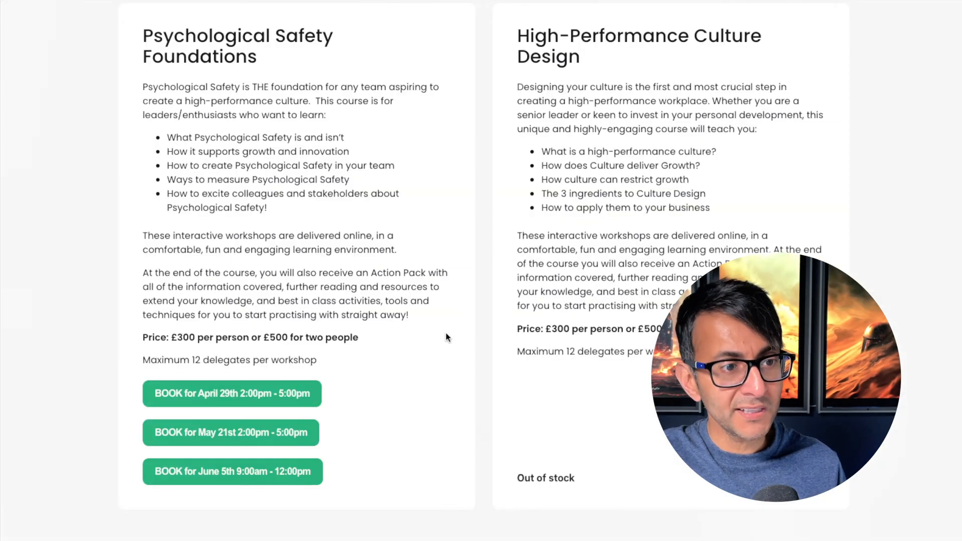
pyautogui.moveTo(288, 461)
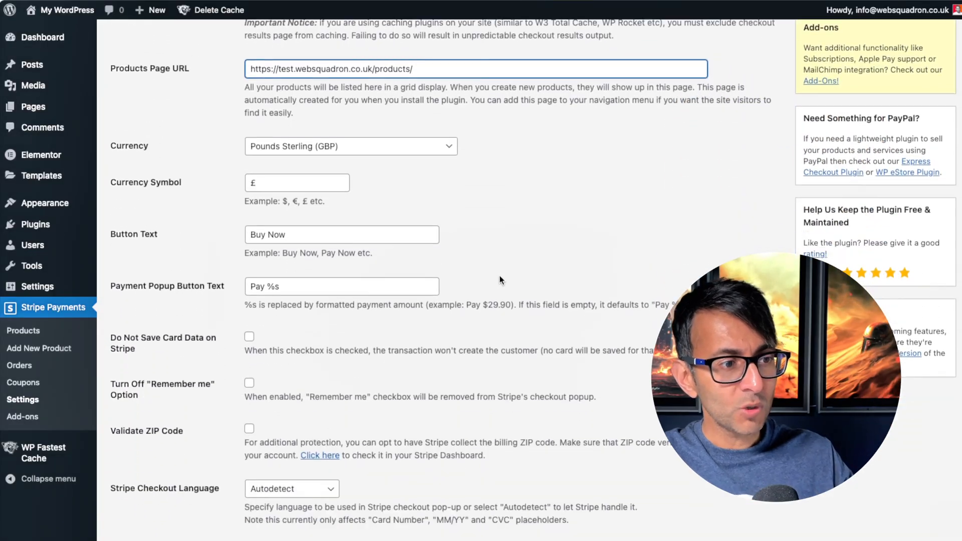
pyautogui.scroll(-3)
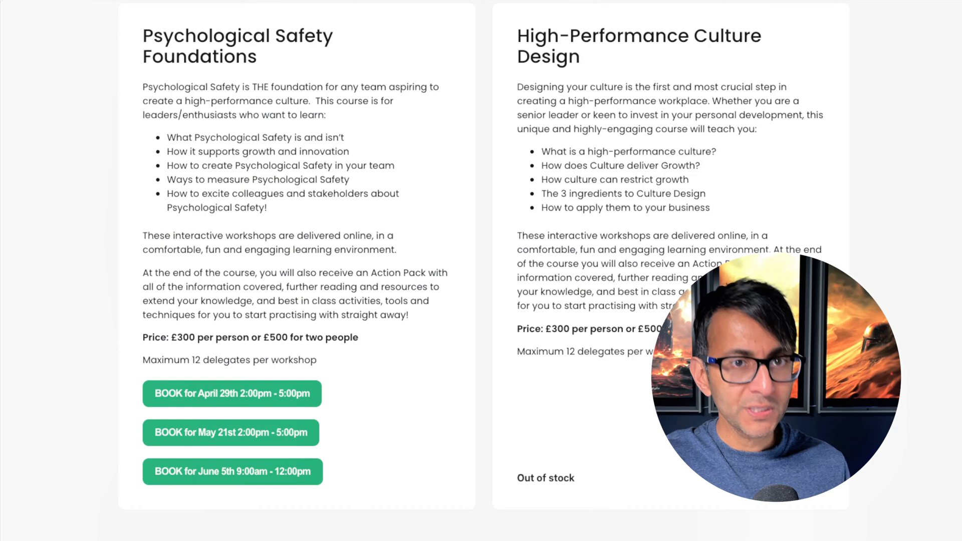
pyautogui.moveTo(232, 432)
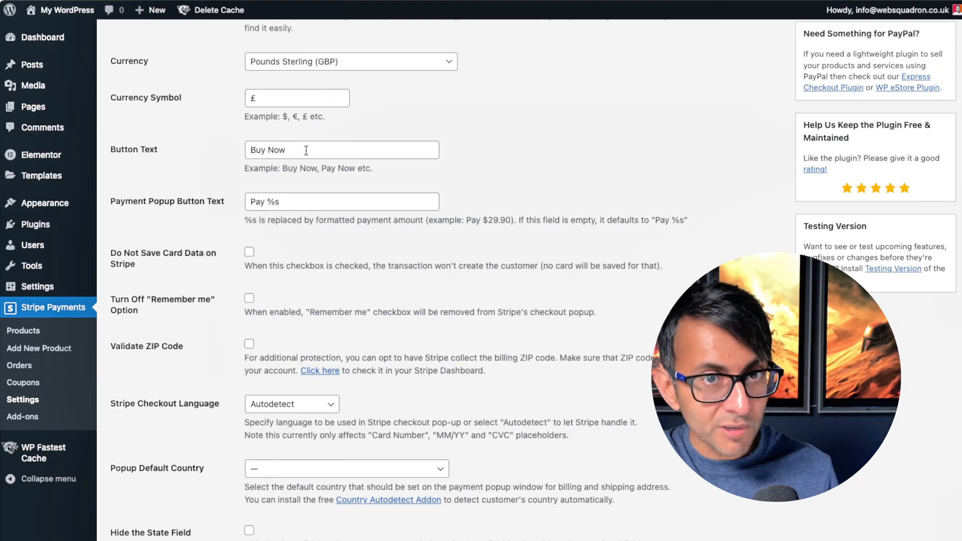
pyautogui.scroll(-3)
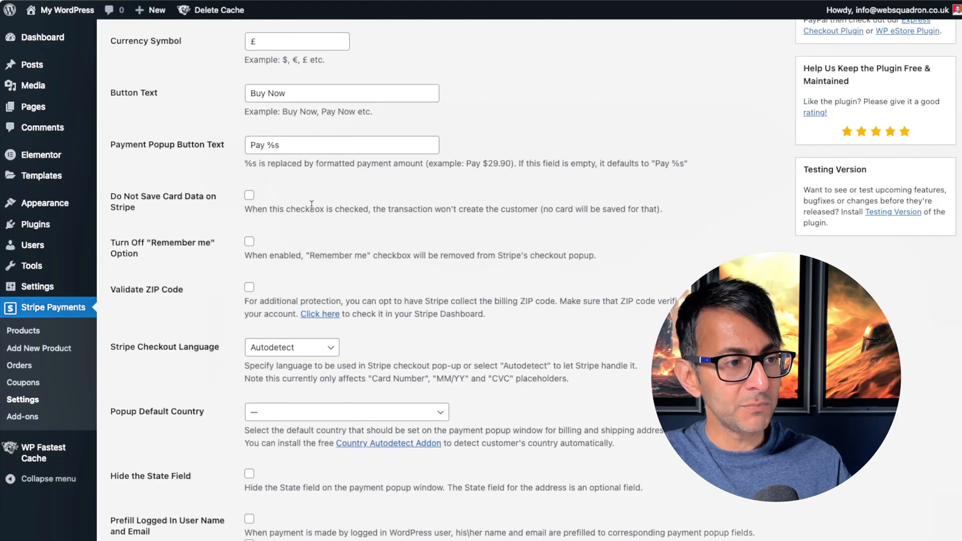
pyautogui.scroll(-3)
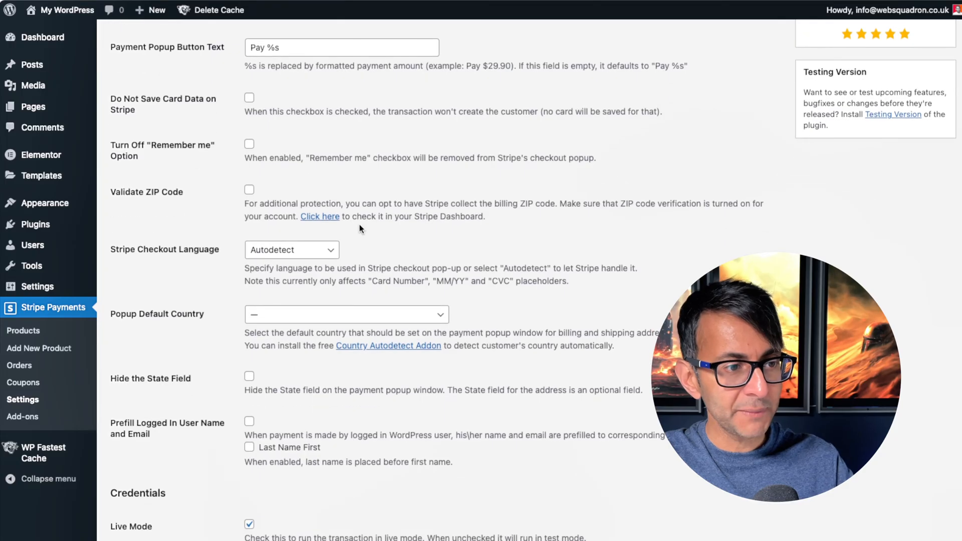
pyautogui.scroll(-3)
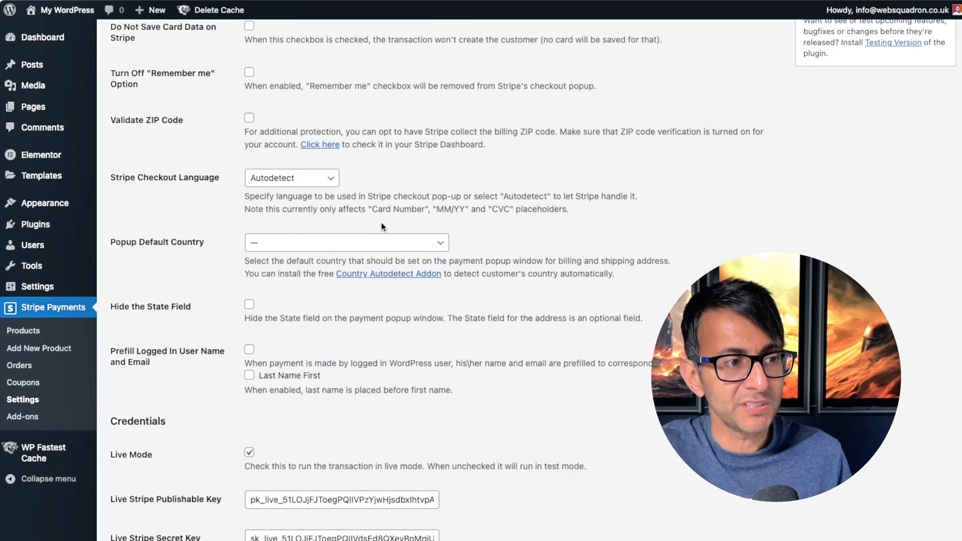
pyautogui.moveTo(379, 242)
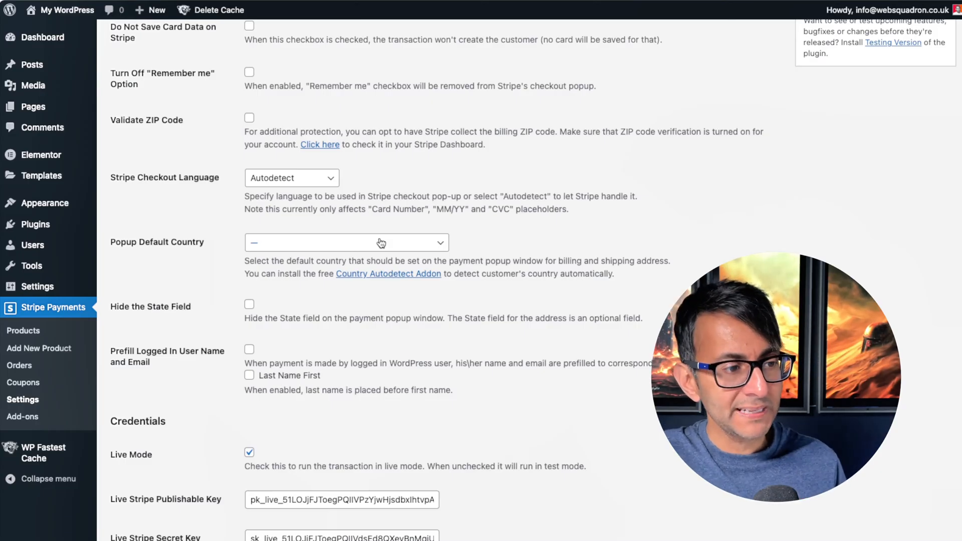
pyautogui.scroll(-3)
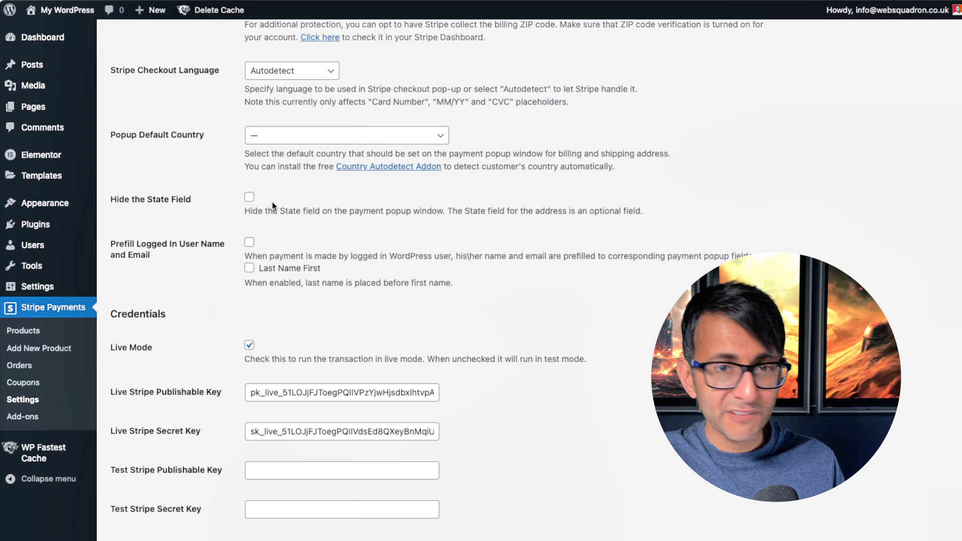
pyautogui.scroll(-3)
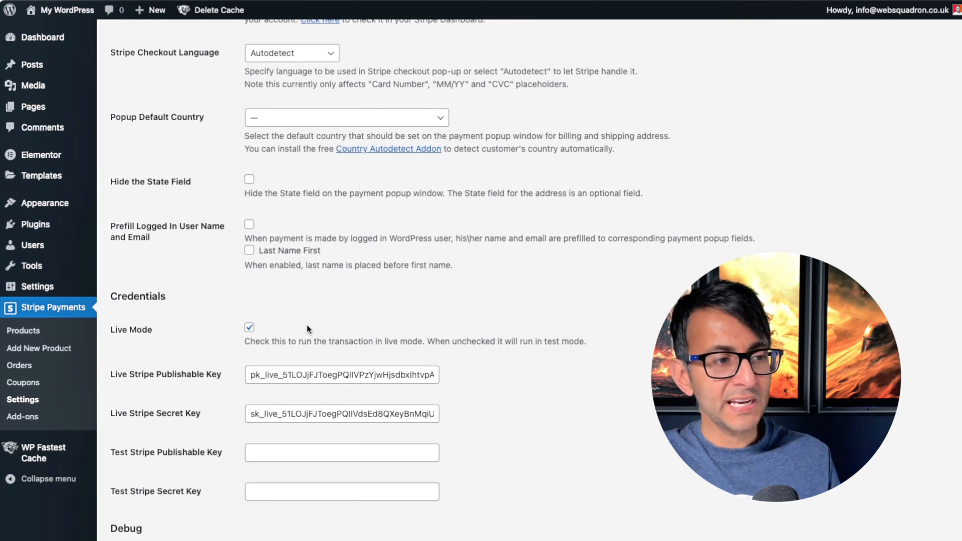
pyautogui.scroll(-3)
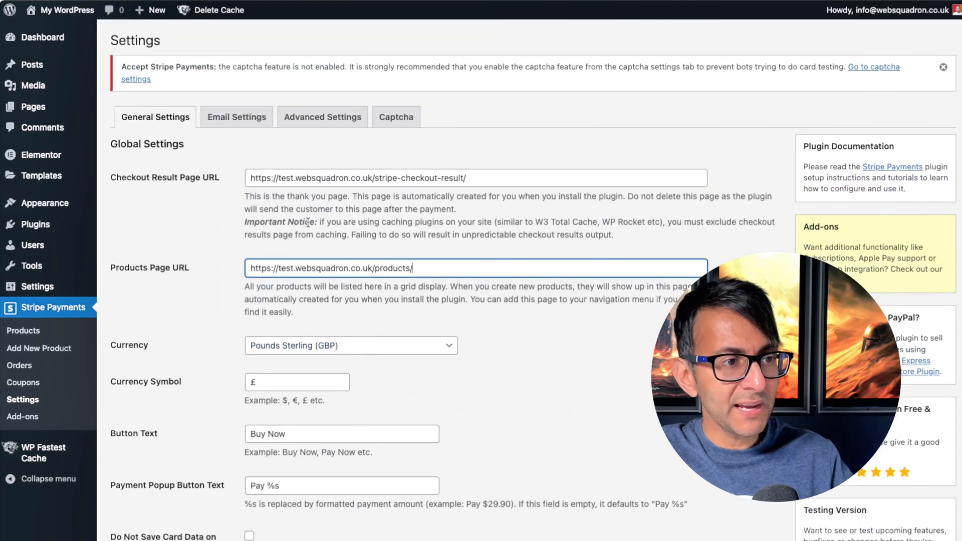
# Step: Review the Email Settings tab through buyer, seller, error and rate-limit notification options
pyautogui.click(237, 116)
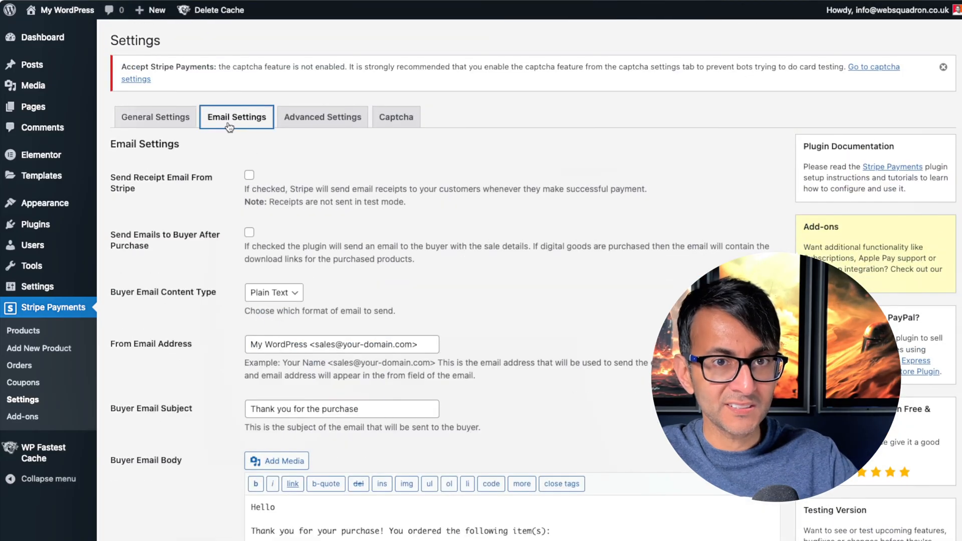
pyautogui.scroll(-3)
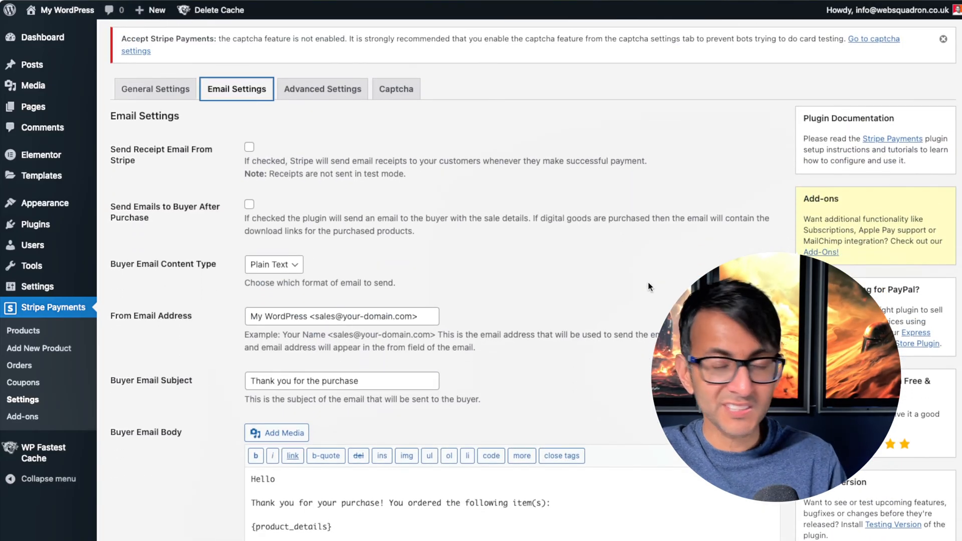
pyautogui.scroll(-3)
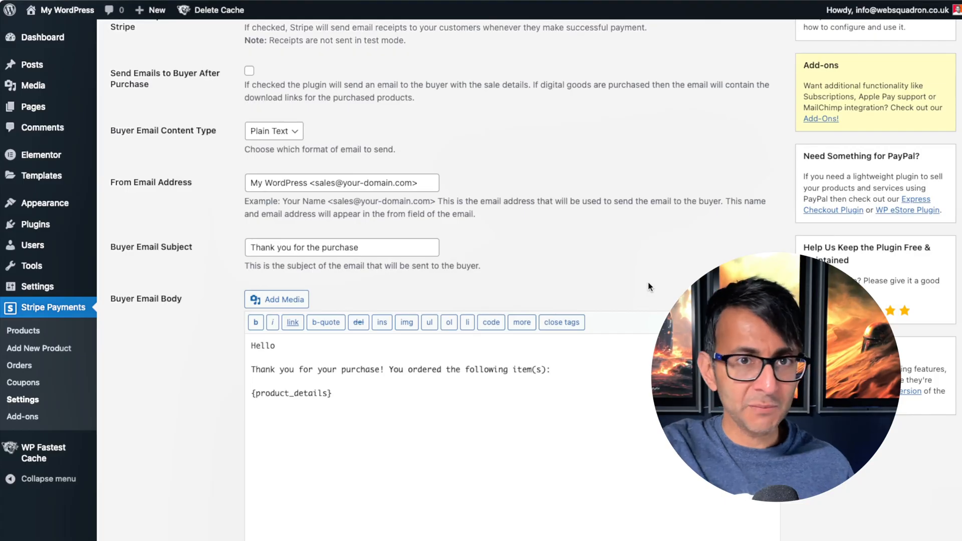
pyautogui.scroll(-3)
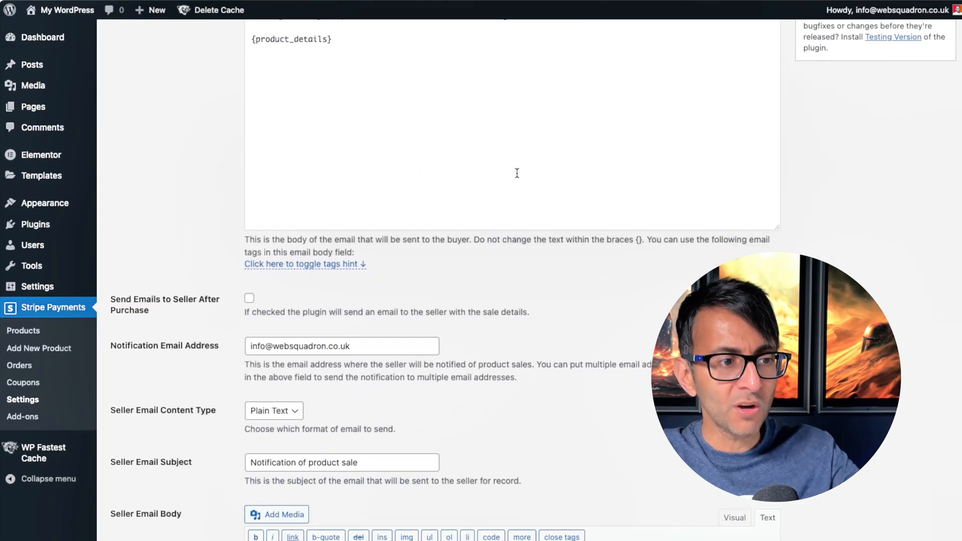
pyautogui.scroll(-3)
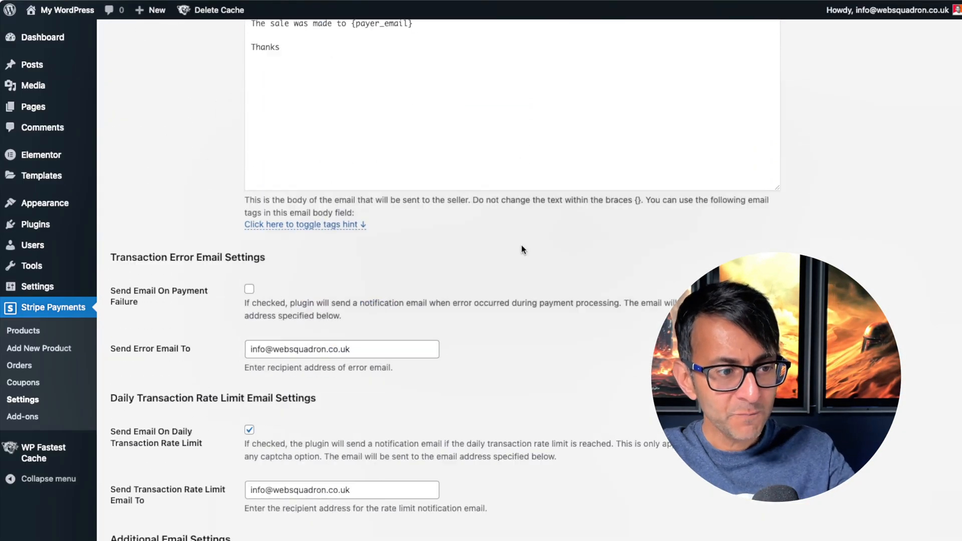
pyautogui.scroll(-3)
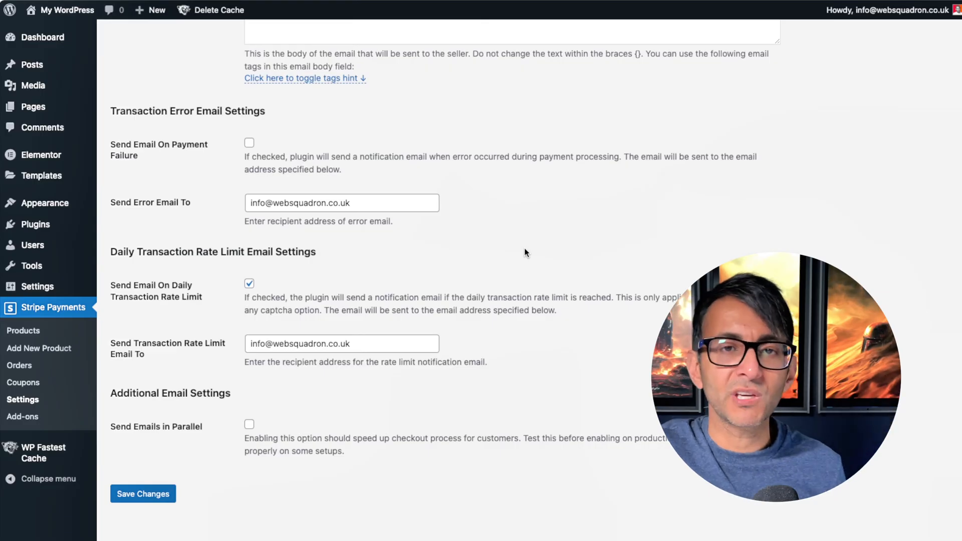
pyautogui.scroll(3)
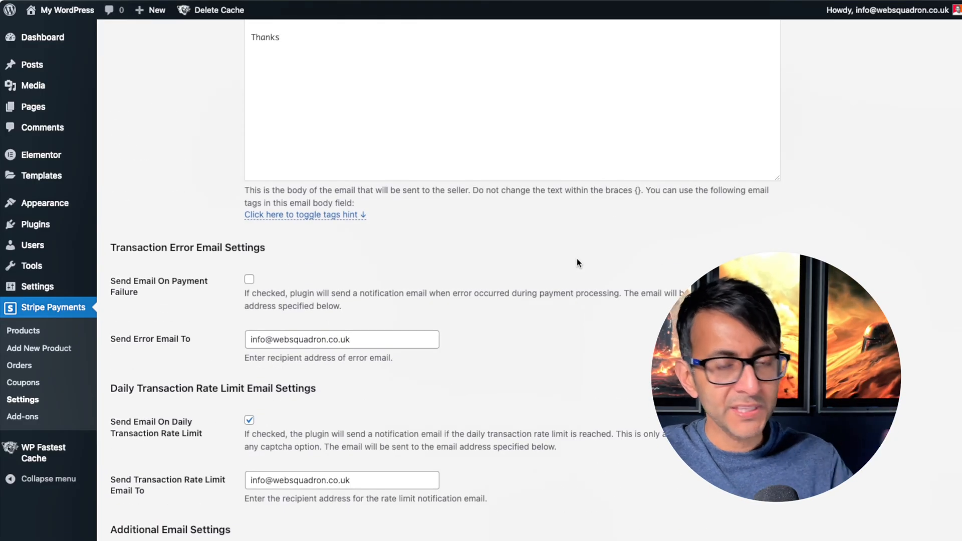
pyautogui.scroll(3)
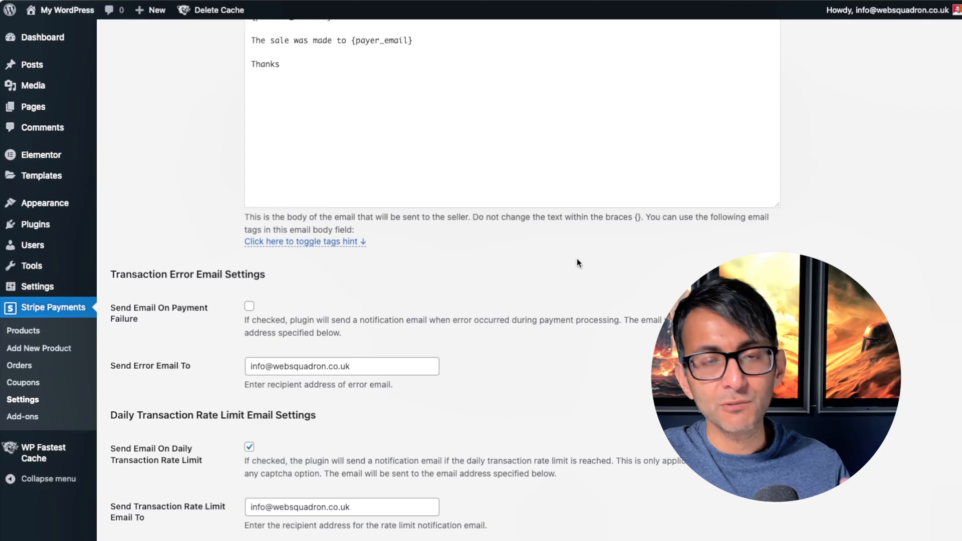
# Step: Review Advanced Settings down to Terms and Conditions, then view the terms checkbox in the May 21st checkout
pyautogui.click(322, 117)
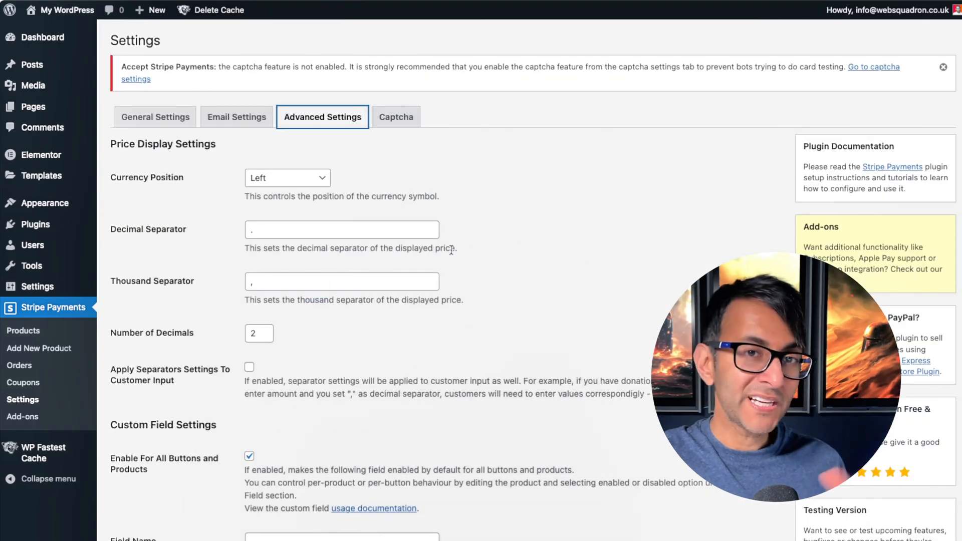
pyautogui.scroll(-3)
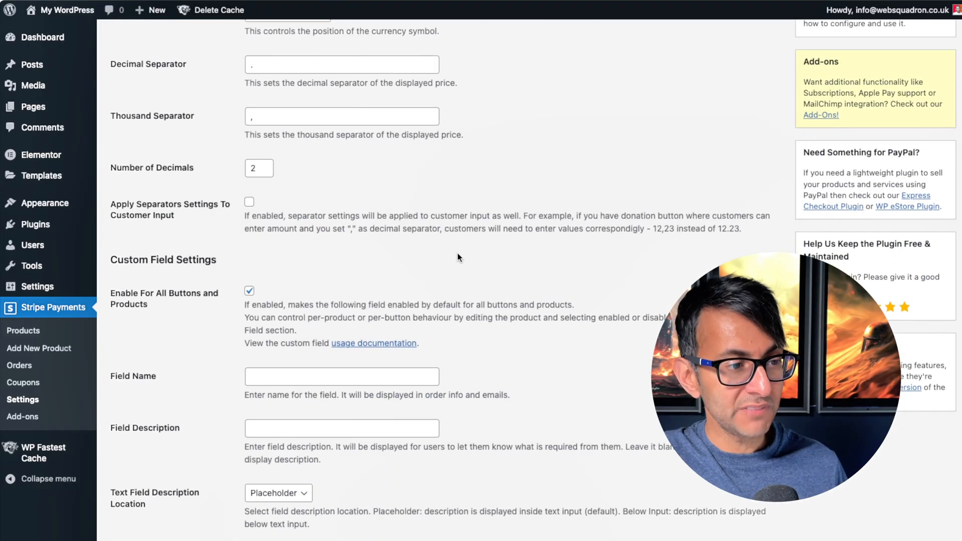
pyautogui.scroll(-3)
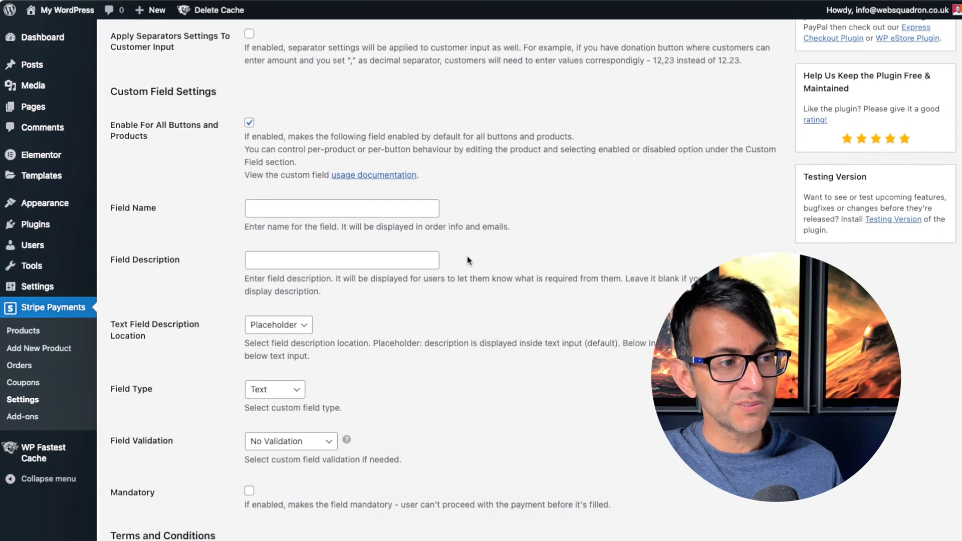
pyautogui.scroll(-3)
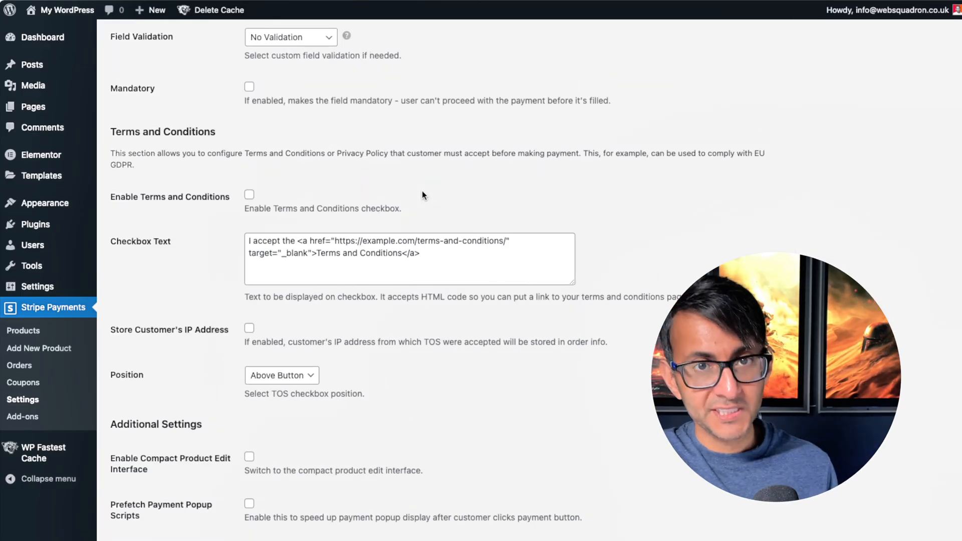
pyautogui.moveTo(217, 217)
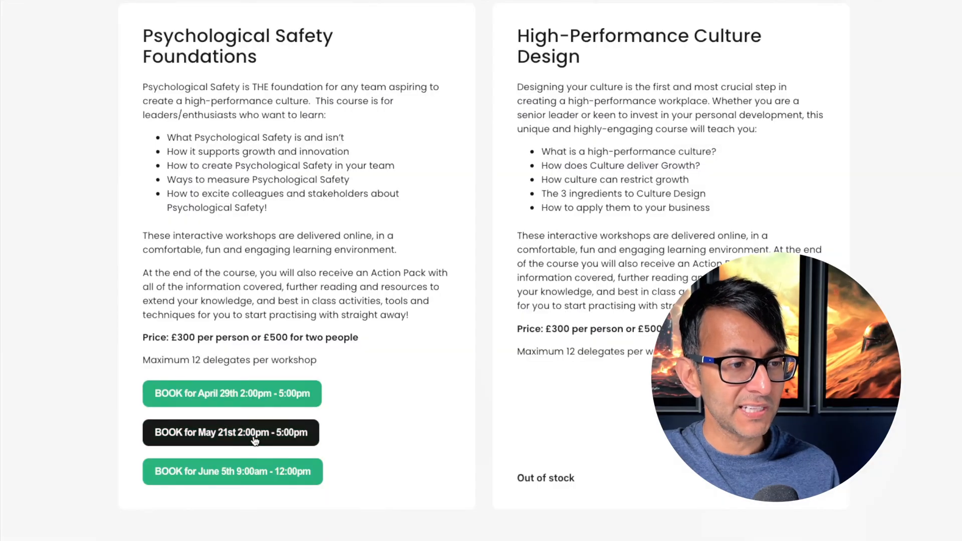
pyautogui.click(231, 432)
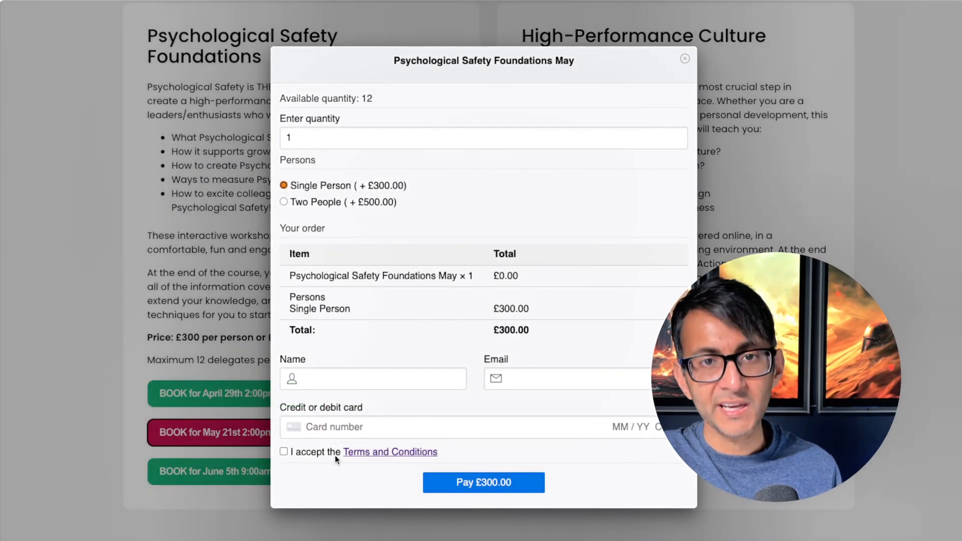
pyautogui.moveTo(368, 455)
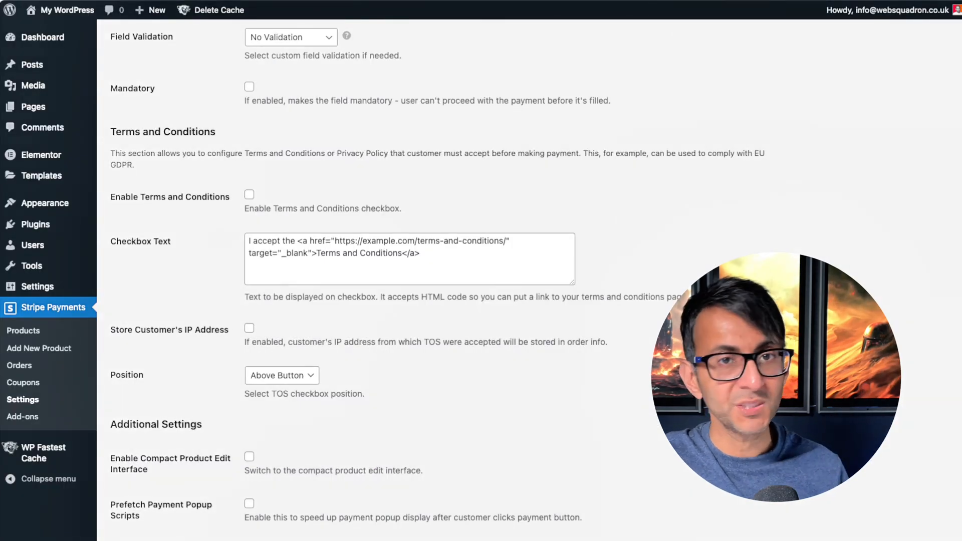
# Step: Show the Captcha tab with no captcha selected and daily transaction rate limits
pyautogui.click(396, 116)
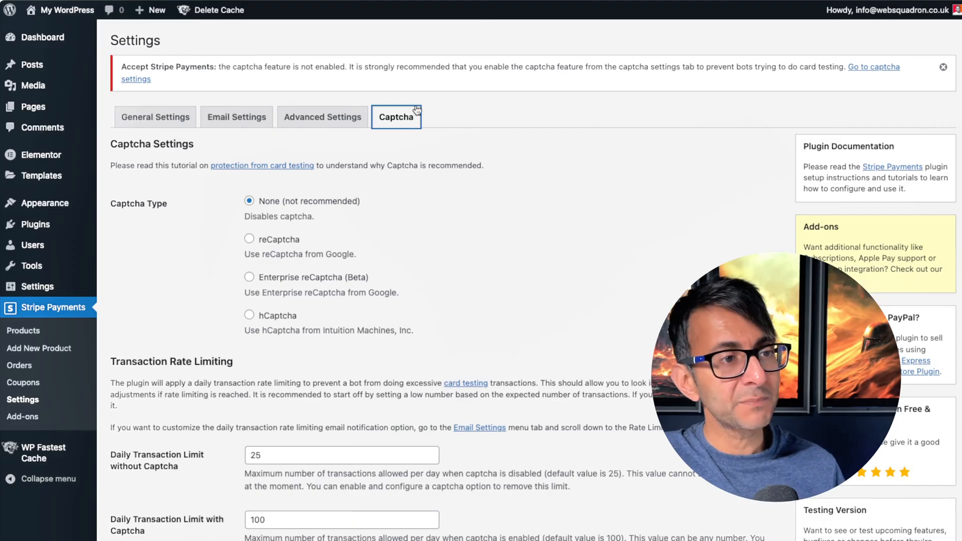
pyautogui.moveTo(423, 32)
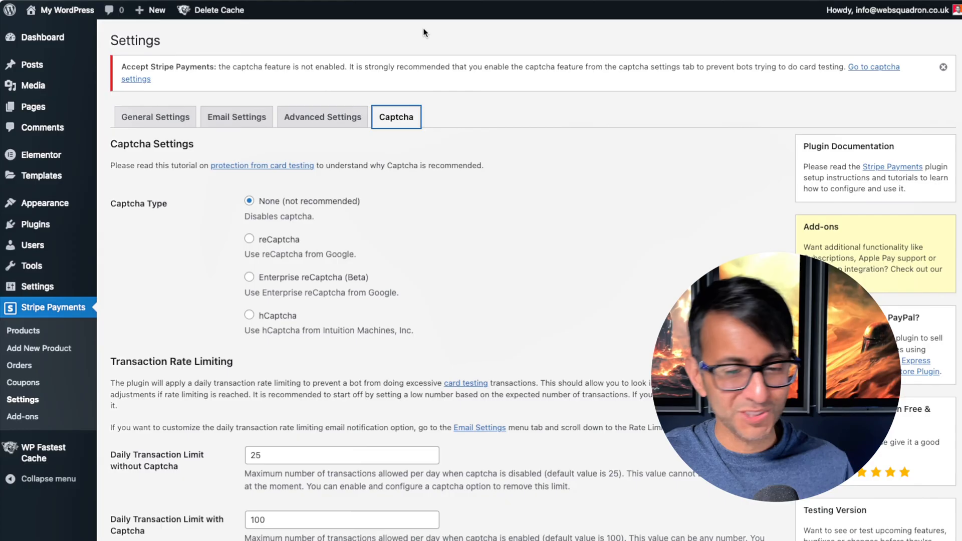
pyautogui.moveTo(455, 107)
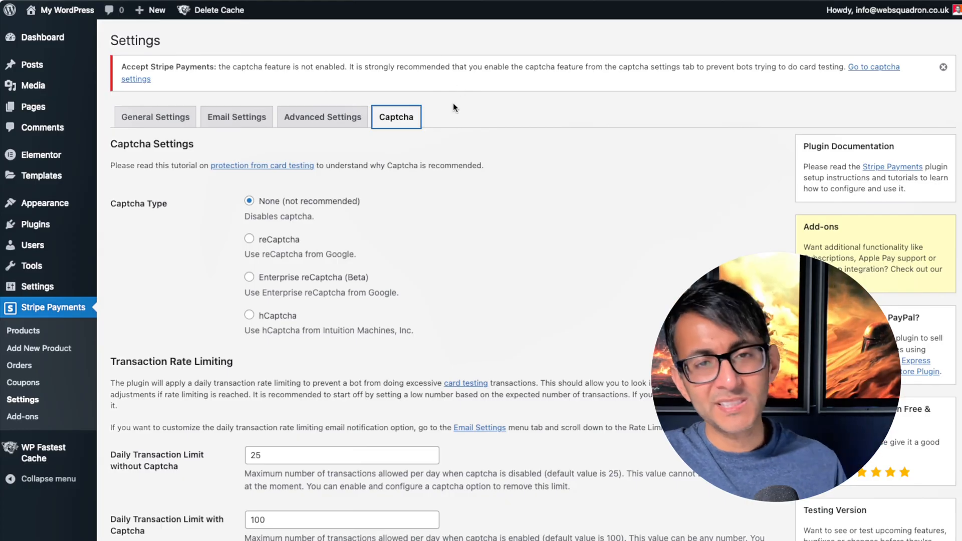
pyautogui.moveTo(539, 152)
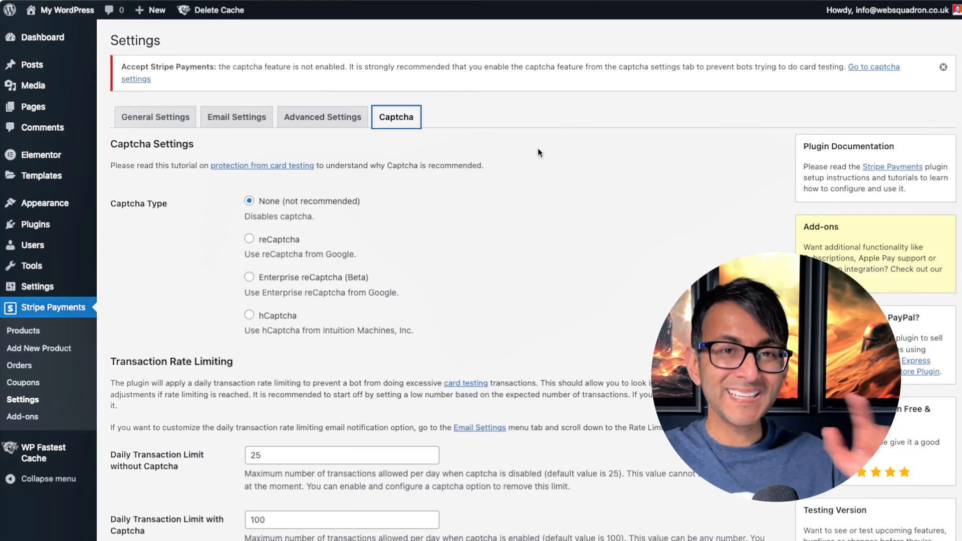
pyautogui.moveTo(192, 238)
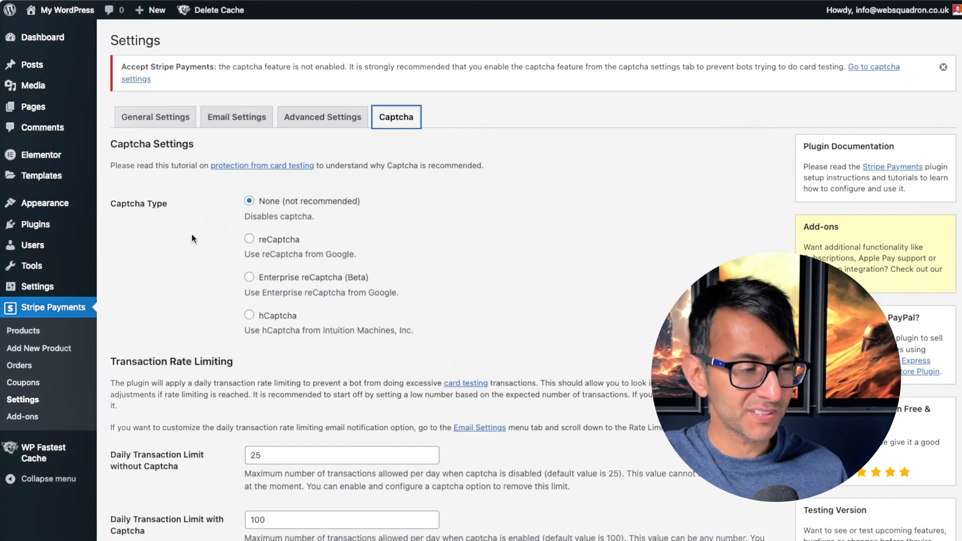
# Step: Start a new Stripe product titled 'Web Squadron Mega Class' with a placeholder description
pyautogui.click(23, 330)
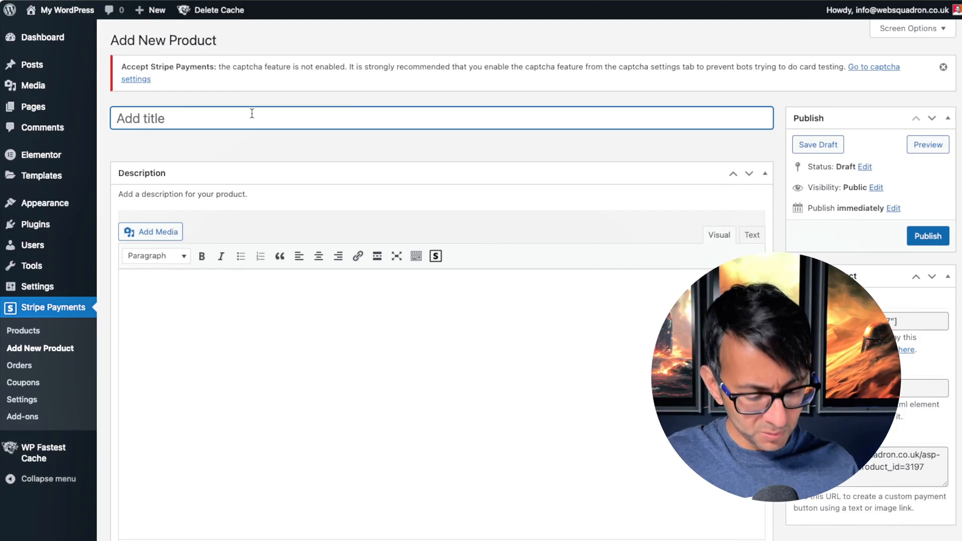
pyautogui.write('Web Squadron Mega Class')
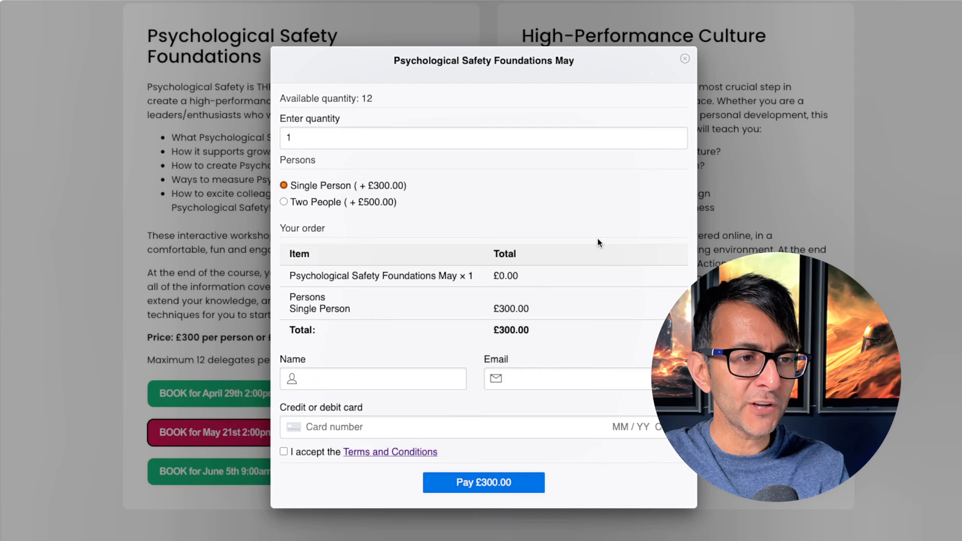
pyautogui.click(685, 58)
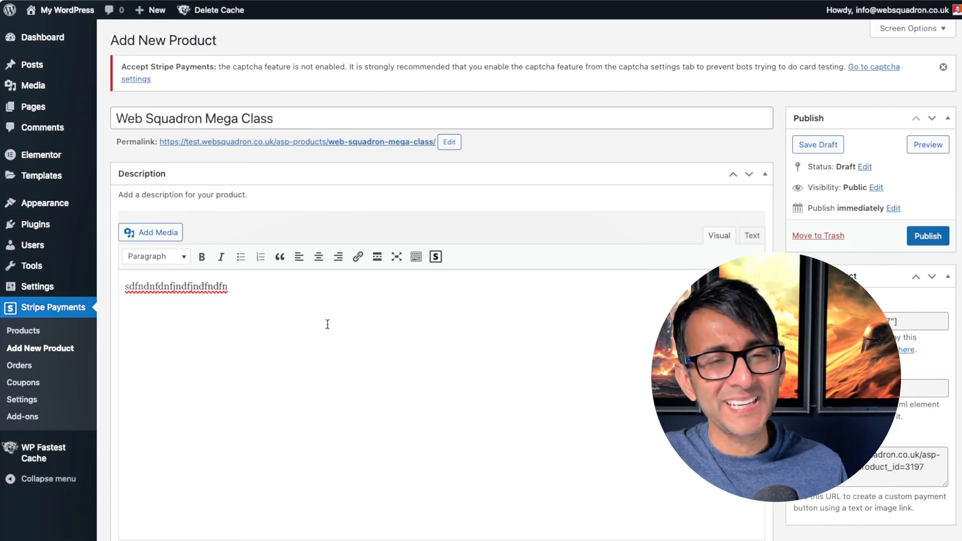
# Step: Set a one-time price of 99 in Pounds Sterling (GBP) for the product
pyautogui.scroll(-3)
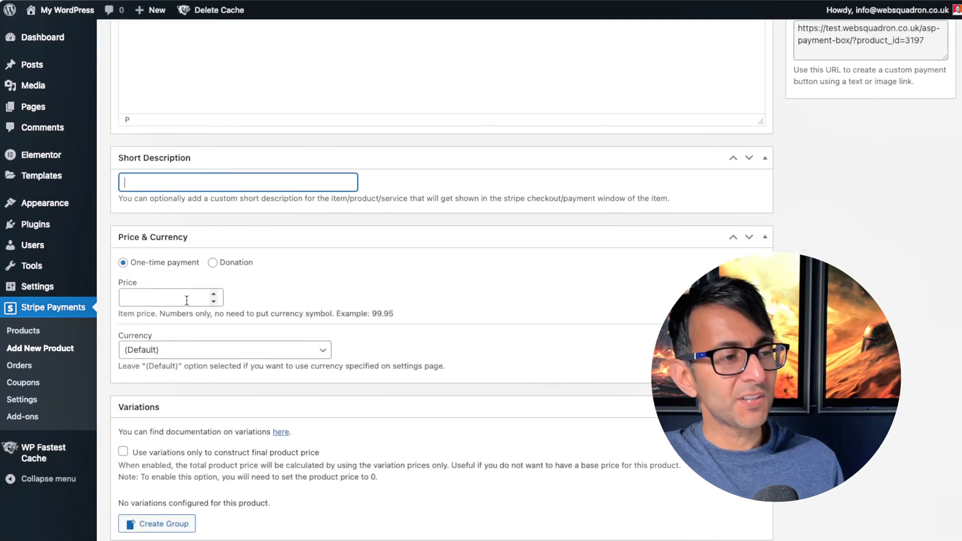
pyautogui.write('99')
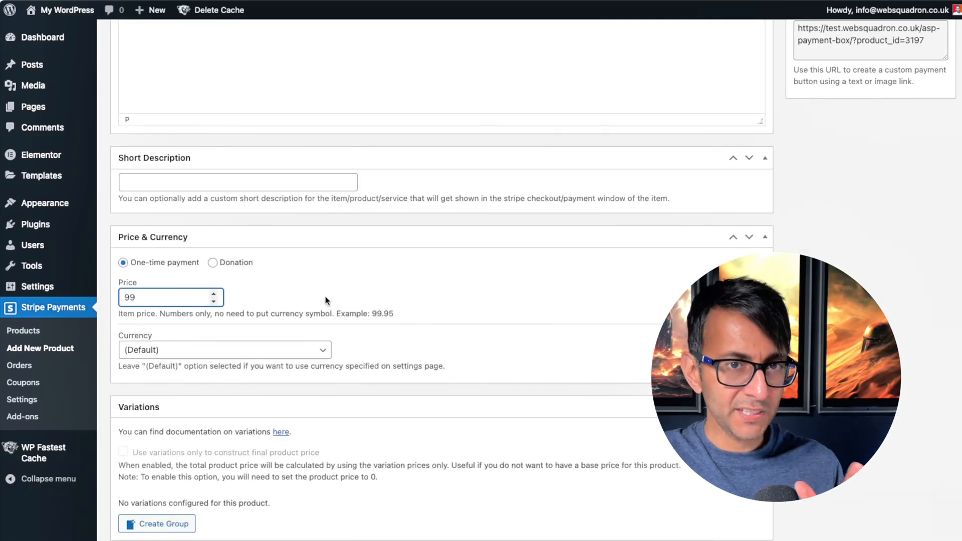
pyautogui.click(223, 350)
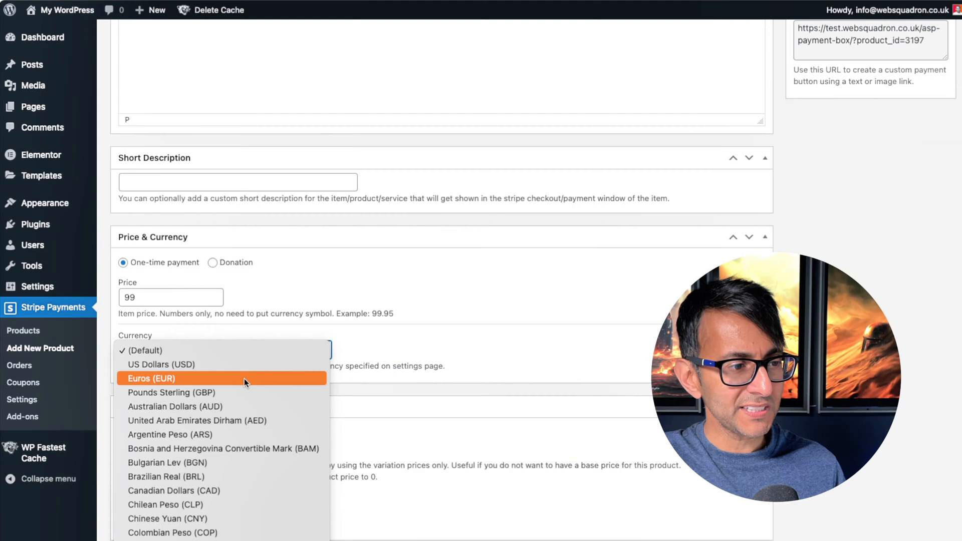
pyautogui.click(171, 393)
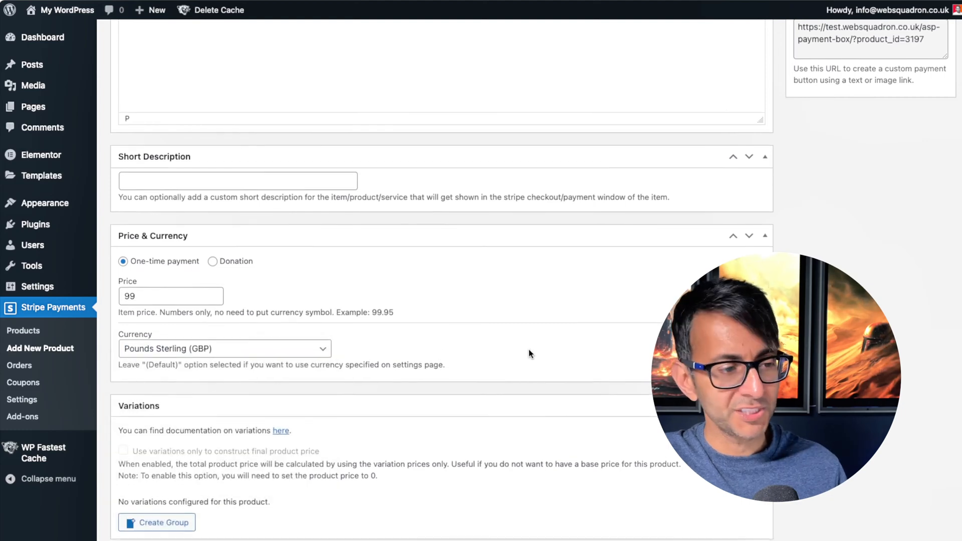
pyautogui.scroll(-3)
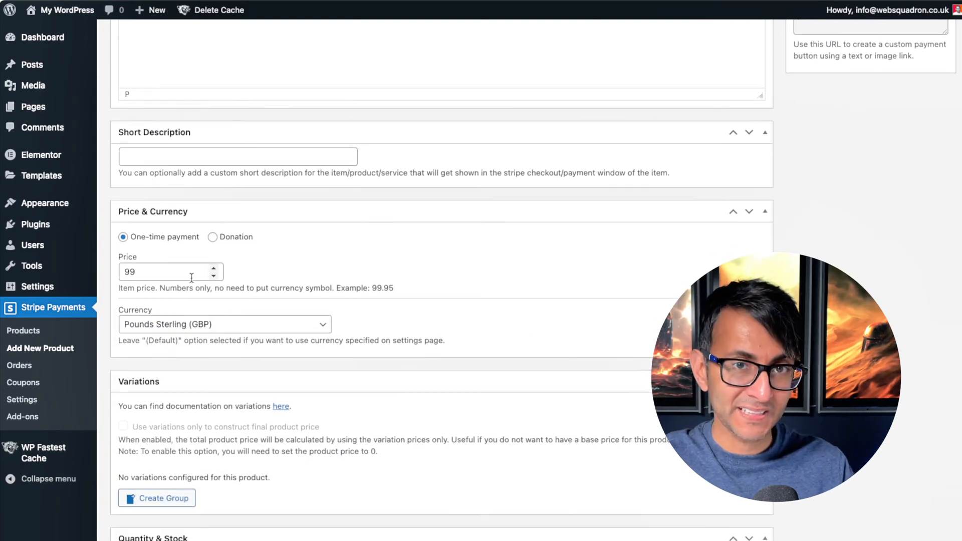
pyautogui.scroll(-3)
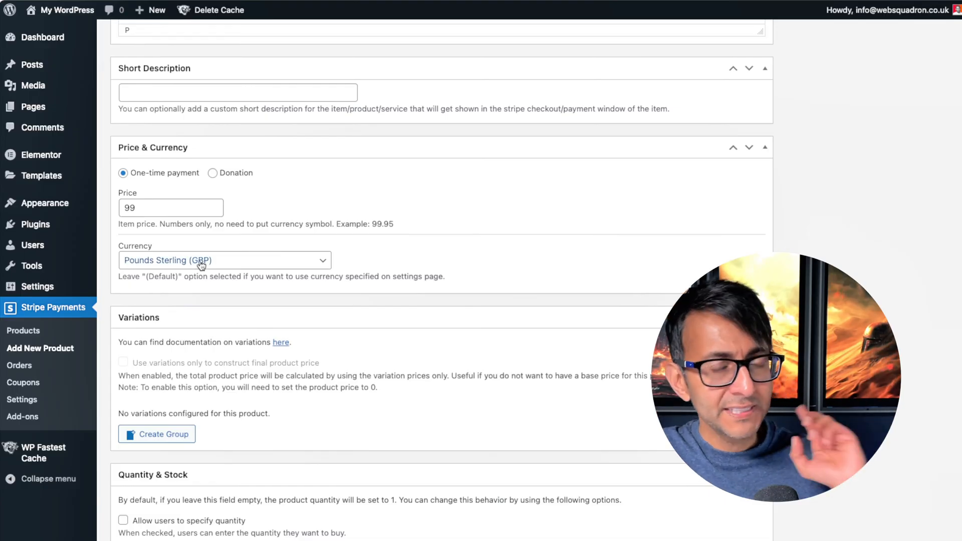
pyautogui.scroll(-3)
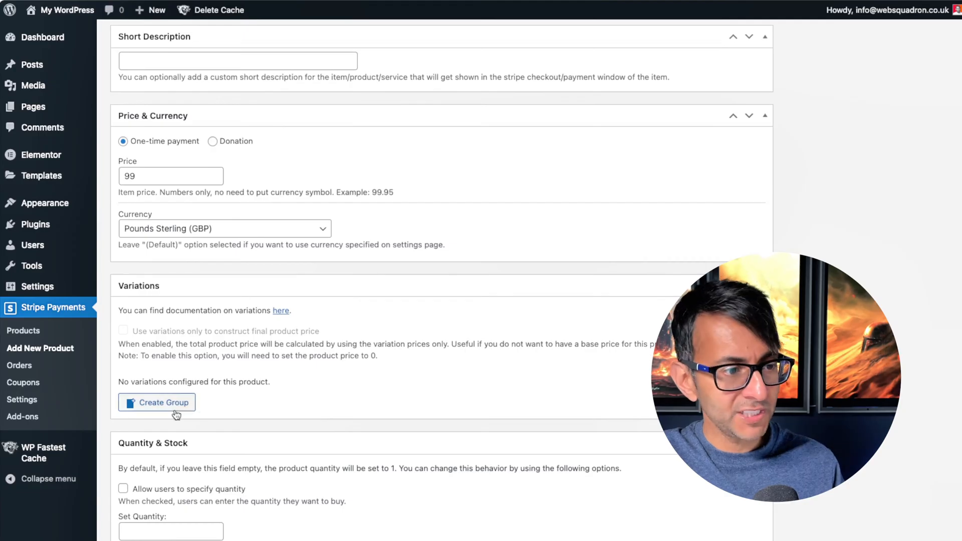
# Step: Set the base price to 0 and create an Event Tickets group with Single Ticket at 99
pyautogui.click(170, 176)
pyautogui.write('0')
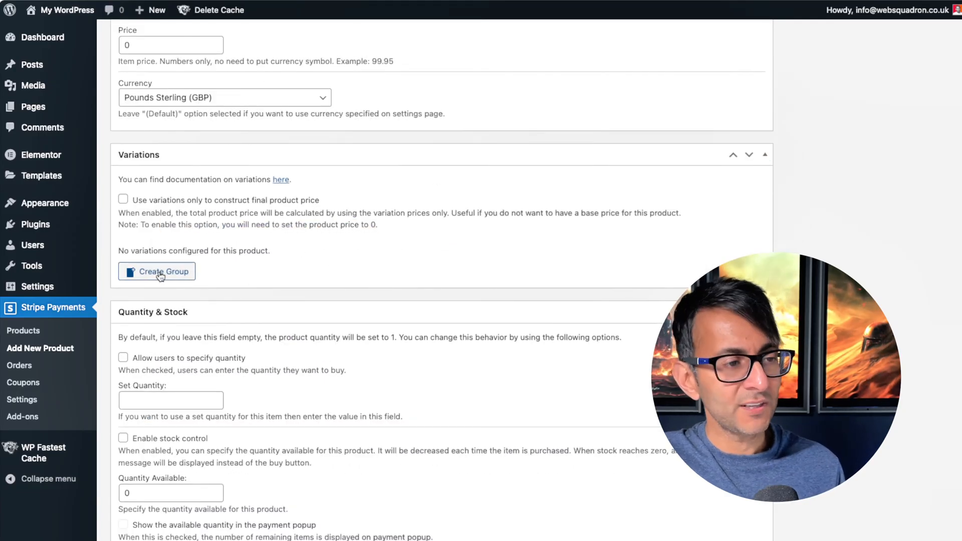
pyautogui.click(157, 272)
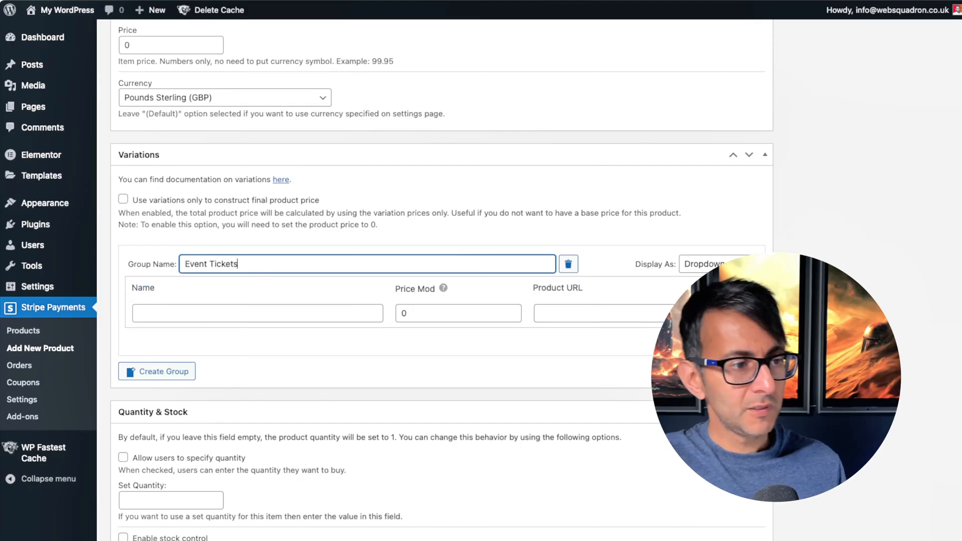
pyautogui.write('Single Ticket')
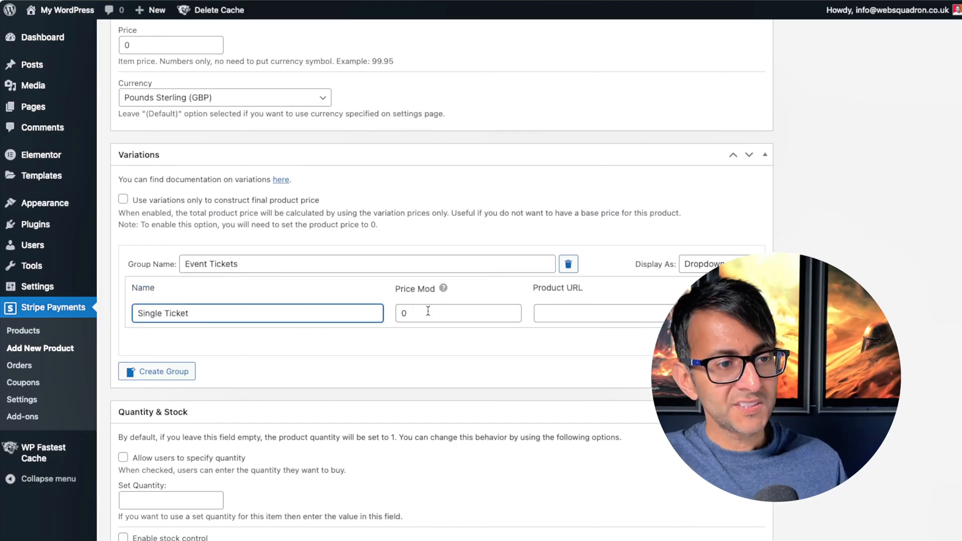
pyautogui.write('99')
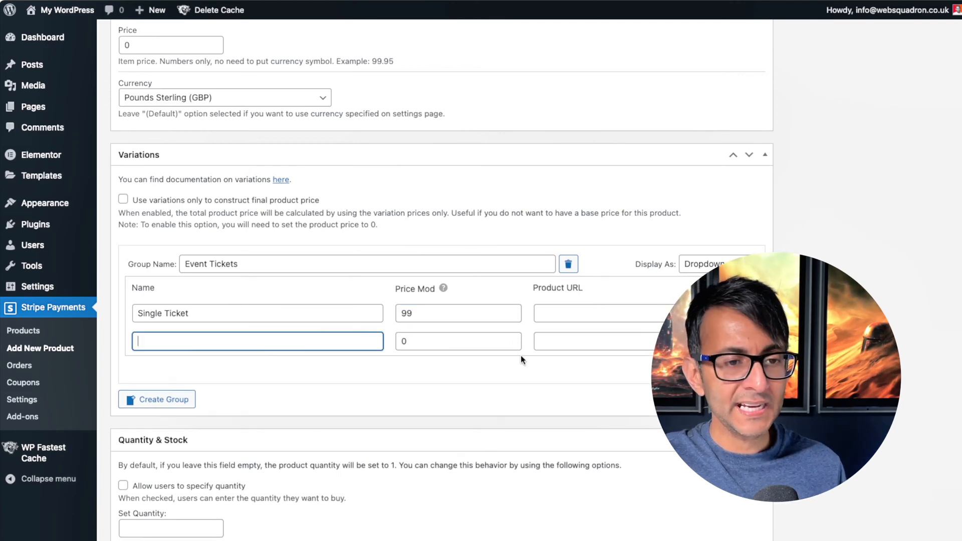
# Step: Add a Two Tickets variation at 179 and delete the empty extra row
pyautogui.write('Two Tickets')
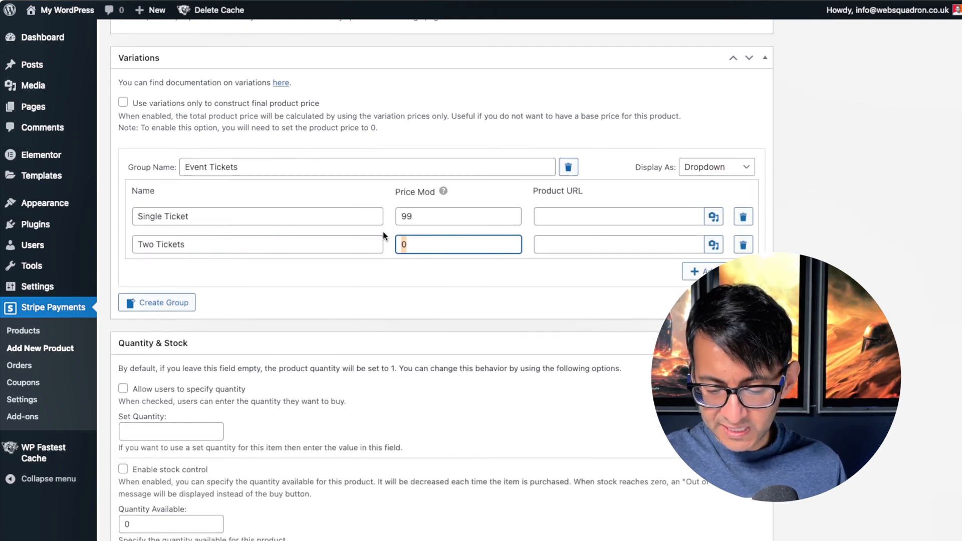
pyautogui.write('179')
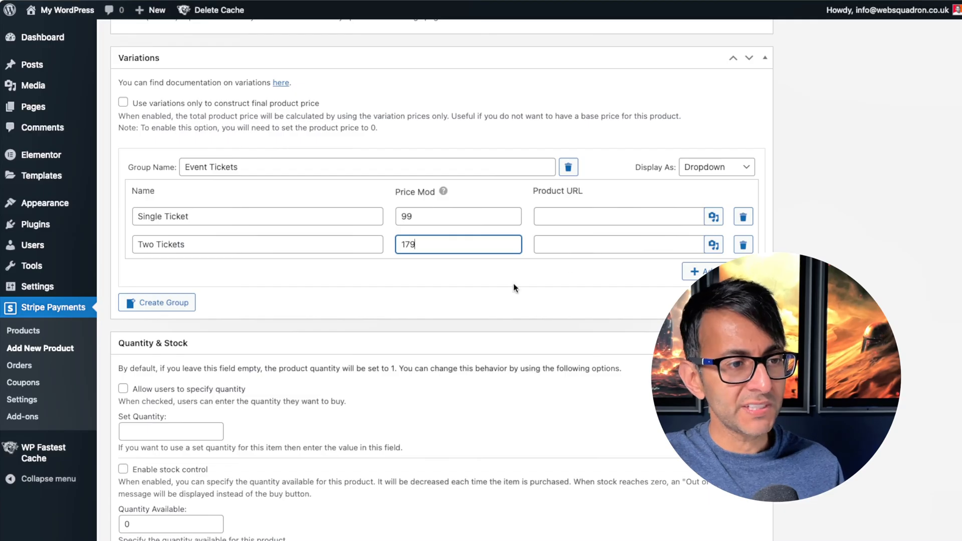
pyautogui.click(700, 272)
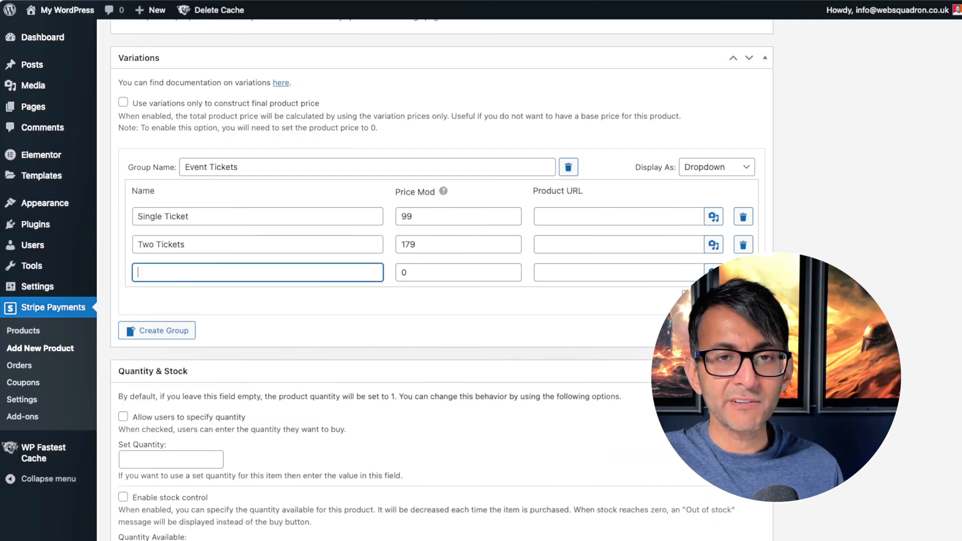
pyautogui.click(743, 272)
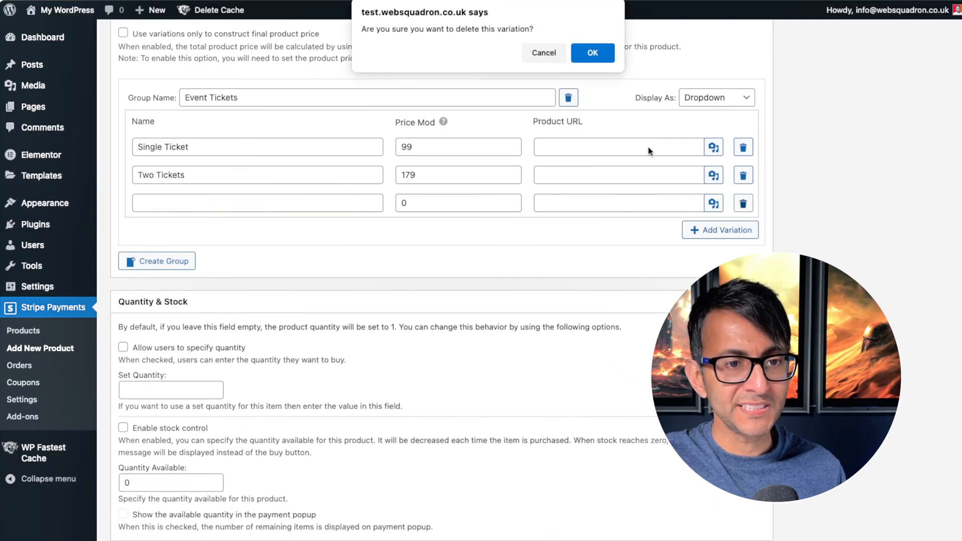
# Step: Confirm the variation deletion, allow buyer-specified quantity and enable stock control with 100 available
pyautogui.click(591, 53)
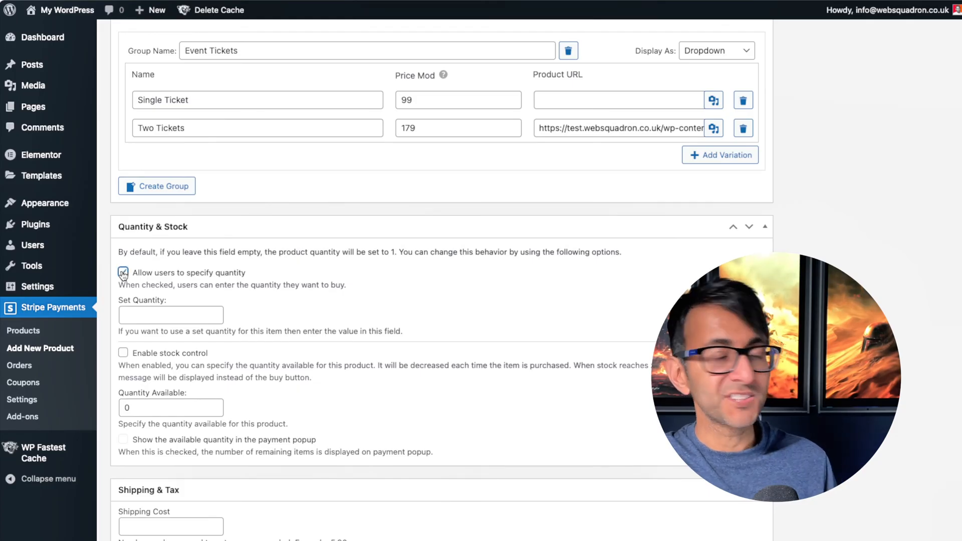
pyautogui.click(122, 273)
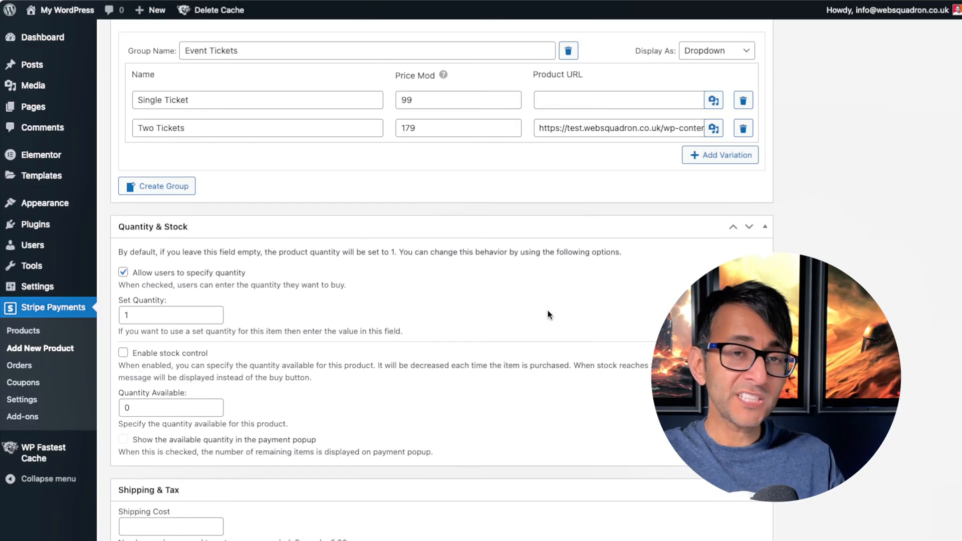
pyautogui.moveTo(349, 100)
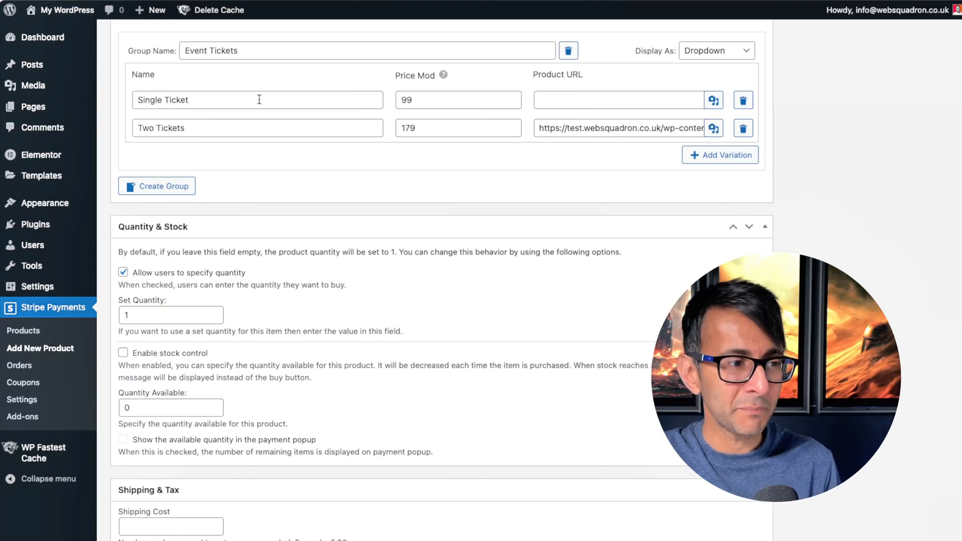
pyautogui.click(122, 353)
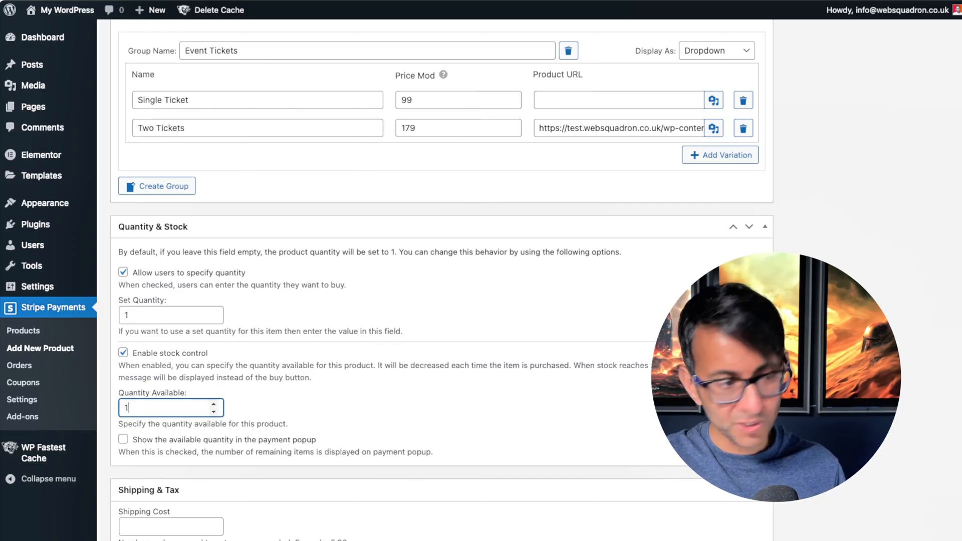
pyautogui.write('100')
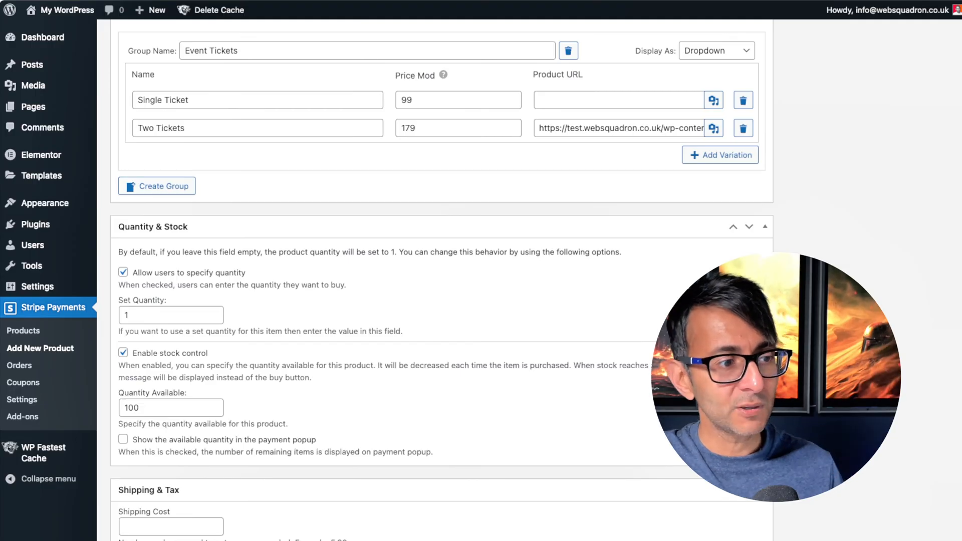
# Step: Scroll through the remaining product options down to the Appearance section
pyautogui.scroll(-3)
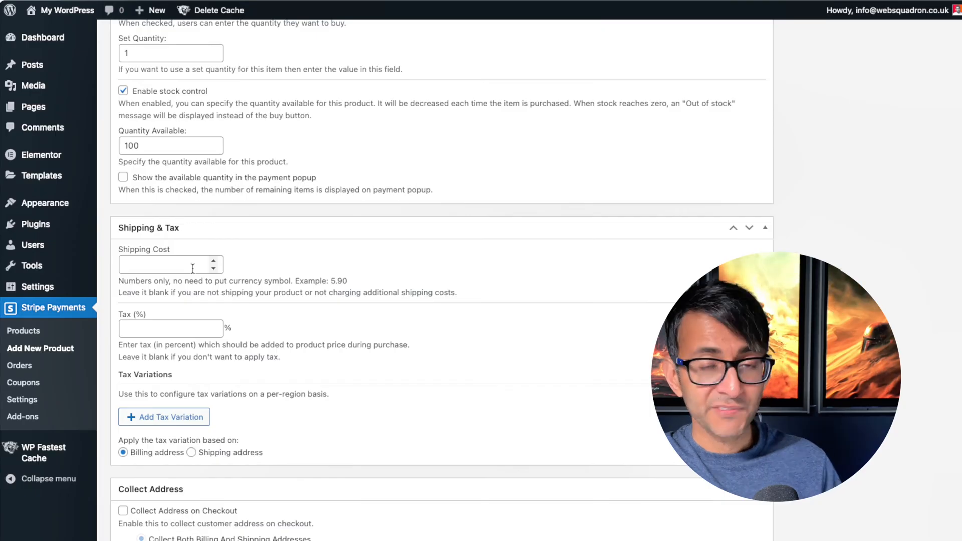
pyautogui.scroll(-3)
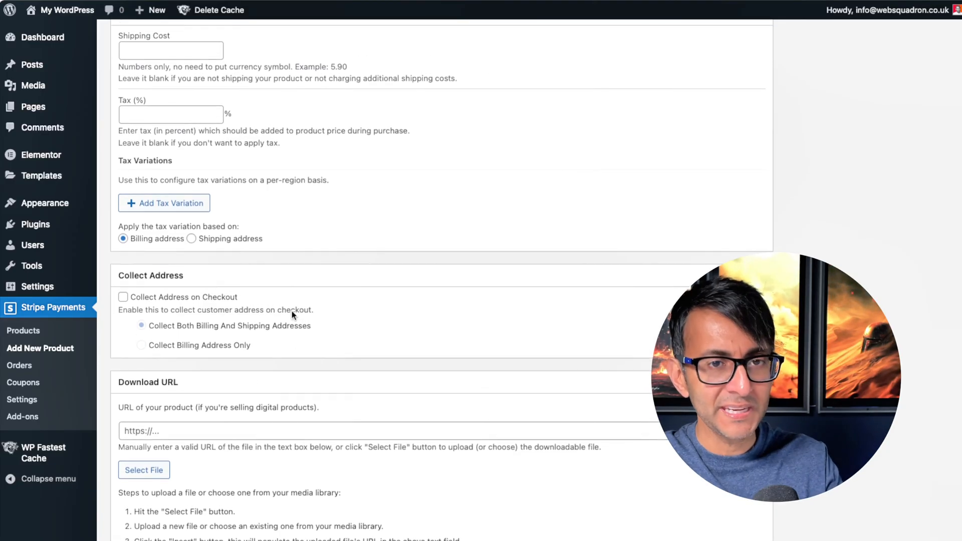
pyautogui.scroll(3)
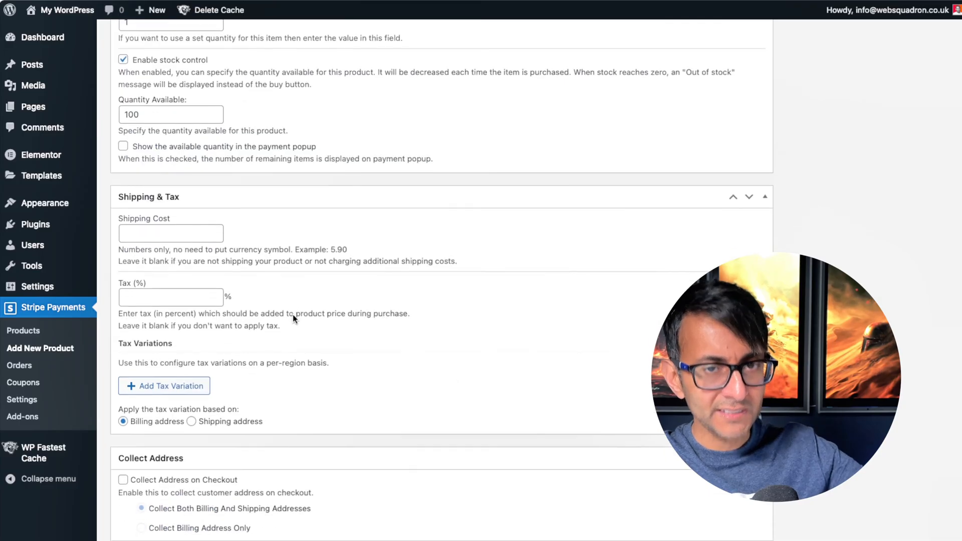
pyautogui.scroll(-3)
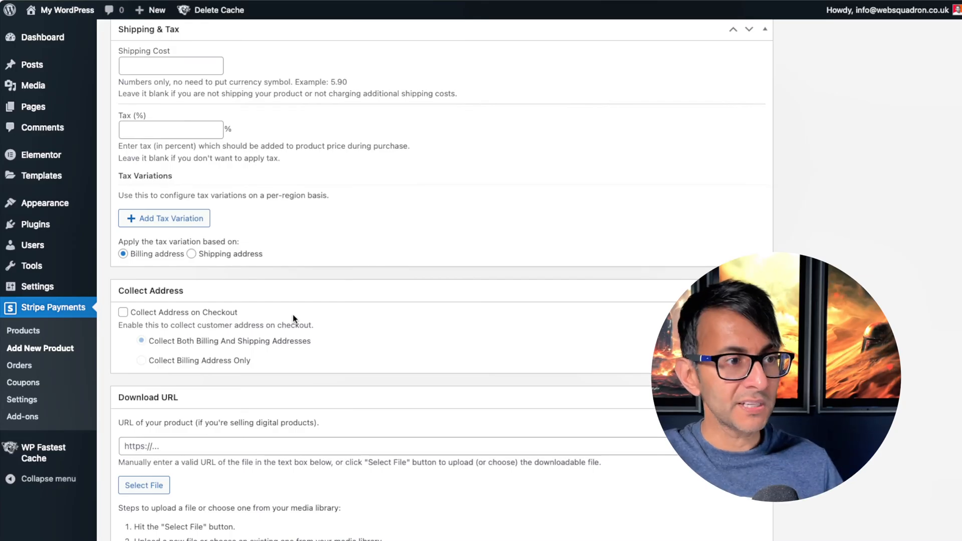
pyautogui.scroll(3)
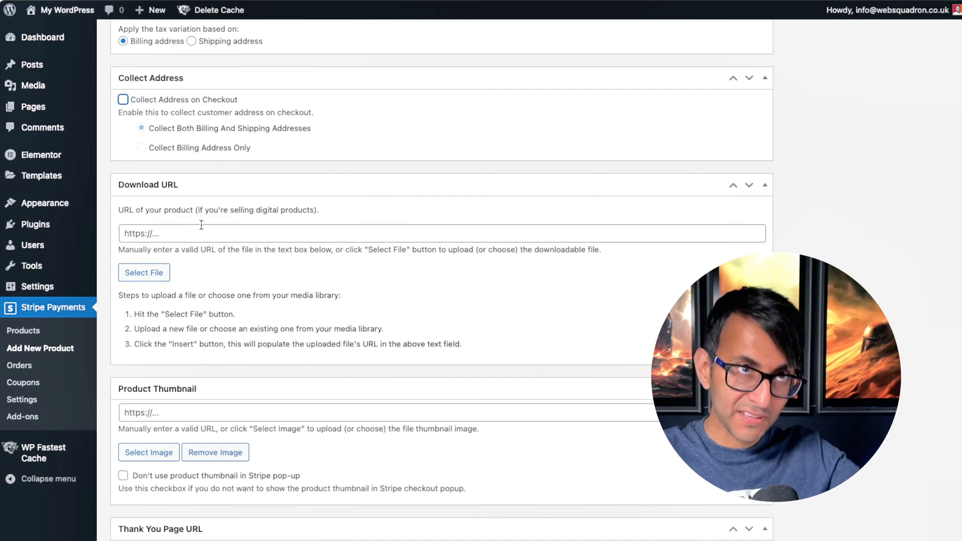
pyautogui.scroll(-3)
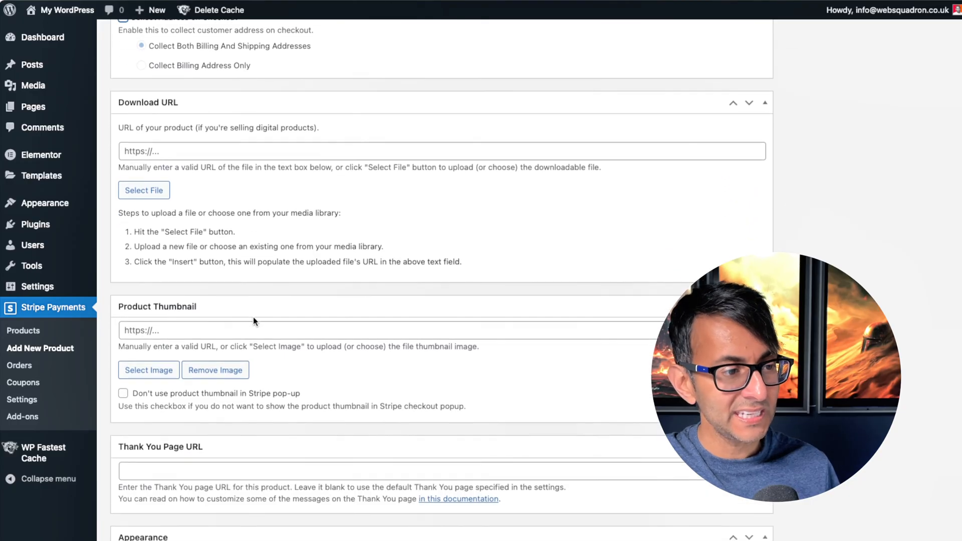
pyautogui.scroll(-3)
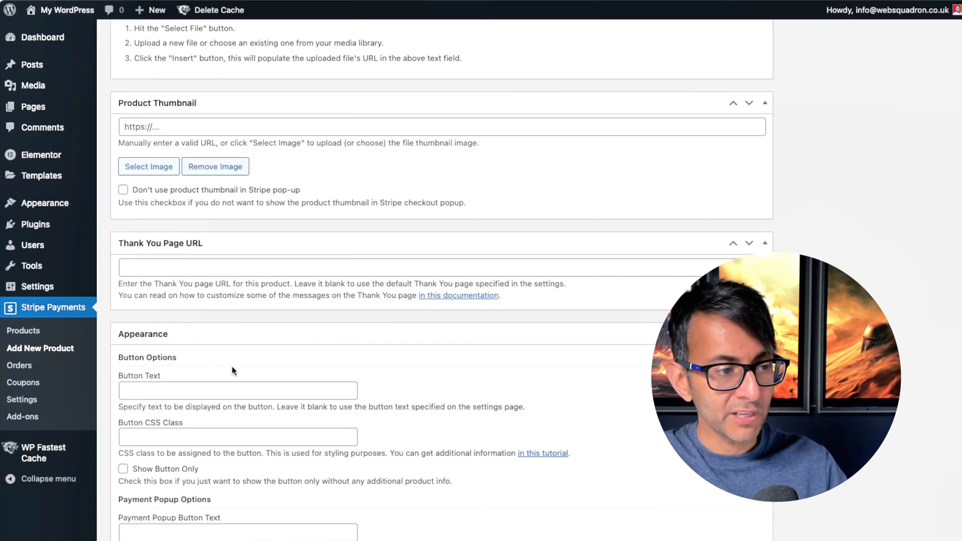
# Step: Label the button 'BOOK for April 29th 2:00pm - 5:00pm', class my-custom-style1, Show Button Only
pyautogui.scroll(-3)
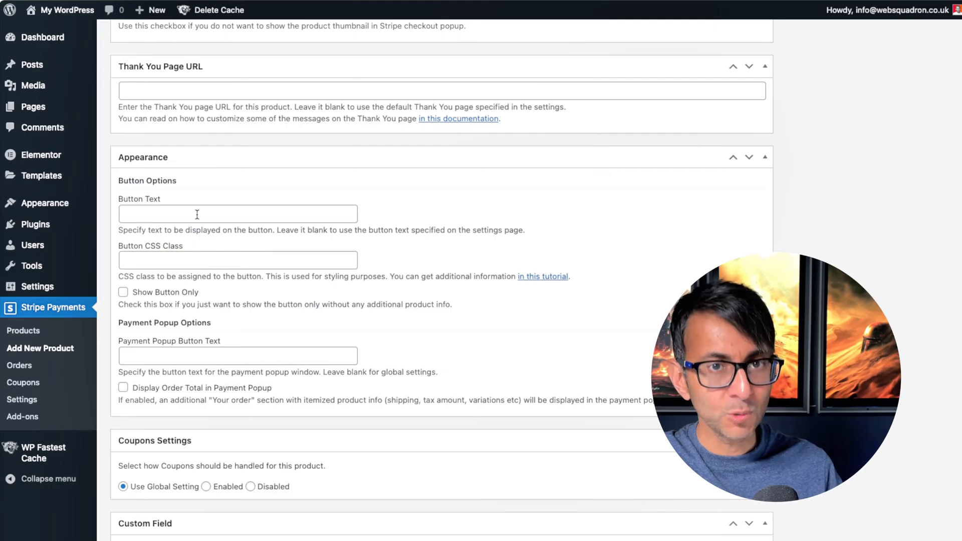
pyautogui.moveTo(289, 234)
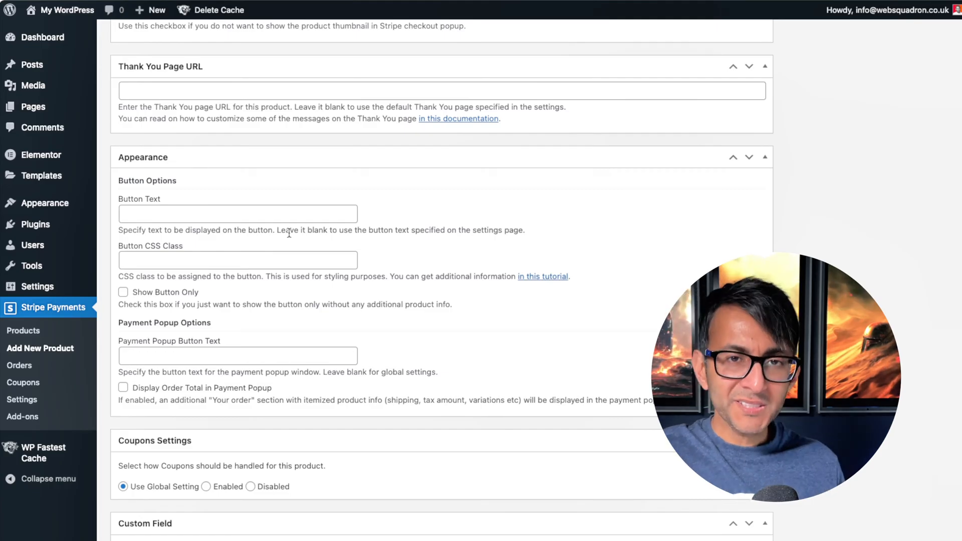
pyautogui.write('BOOK for April 29th 2:00pm - 5:00pm')
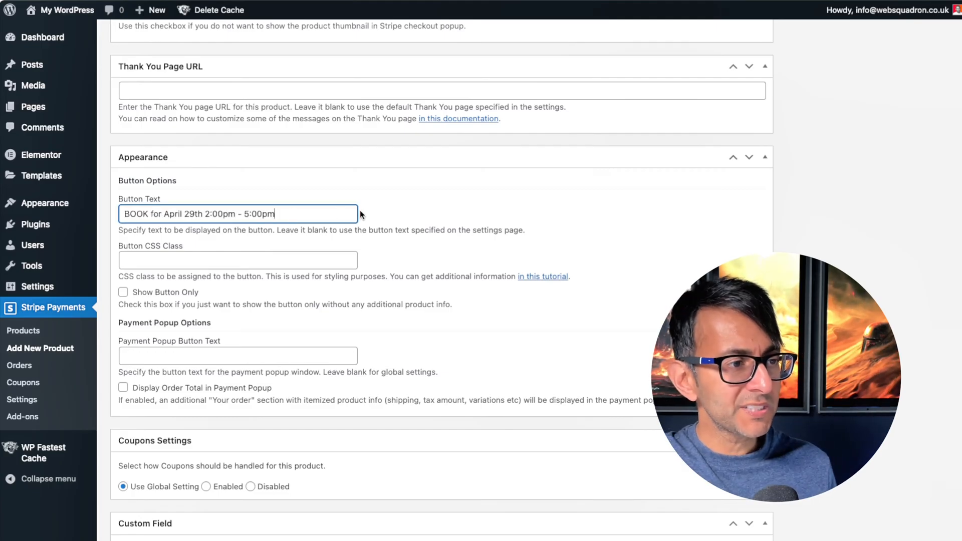
pyautogui.moveTo(422, 215)
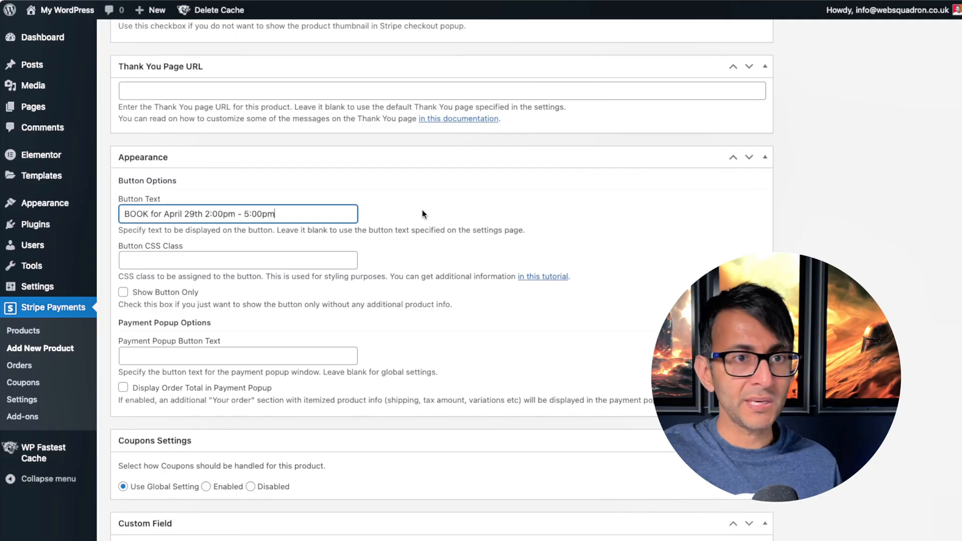
pyautogui.moveTo(302, 228)
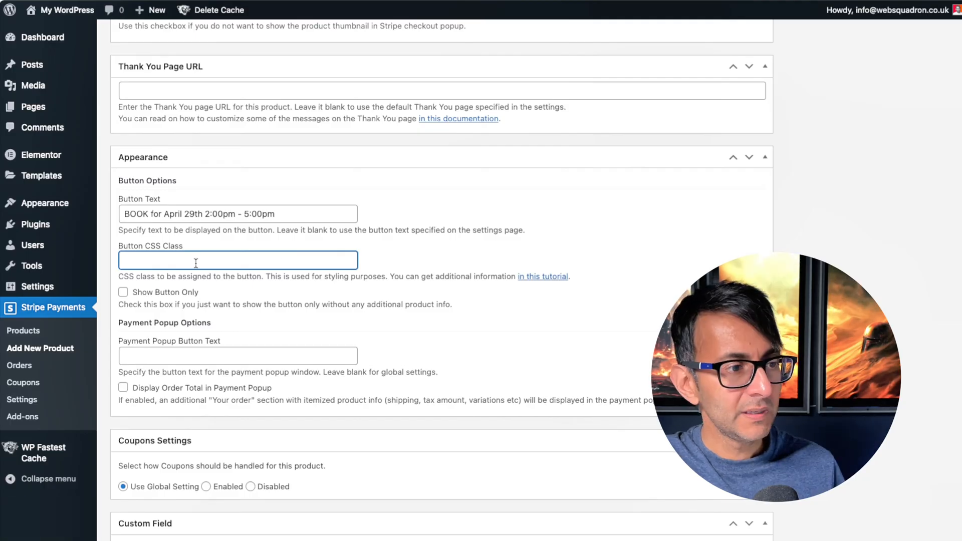
pyautogui.write('my-custom-style1')
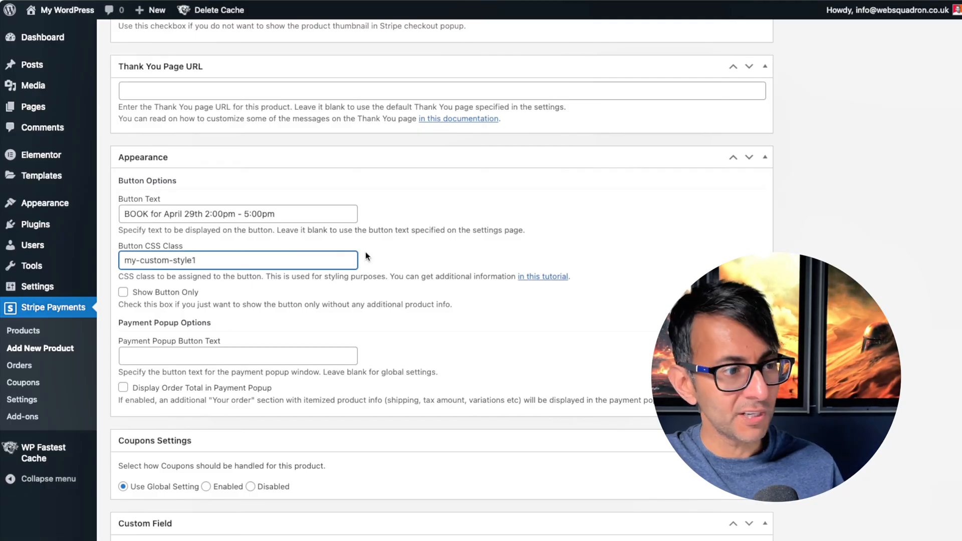
pyautogui.moveTo(411, 69)
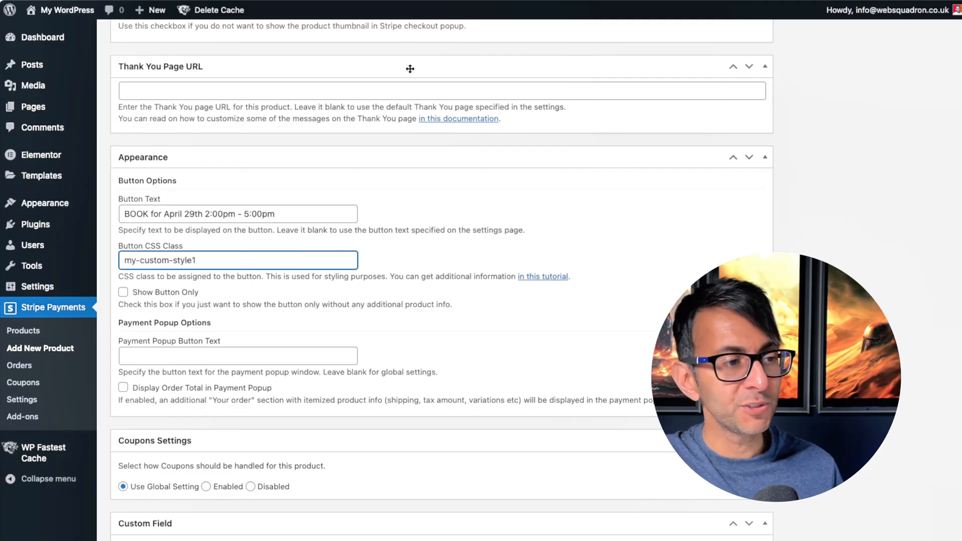
pyautogui.click(122, 291)
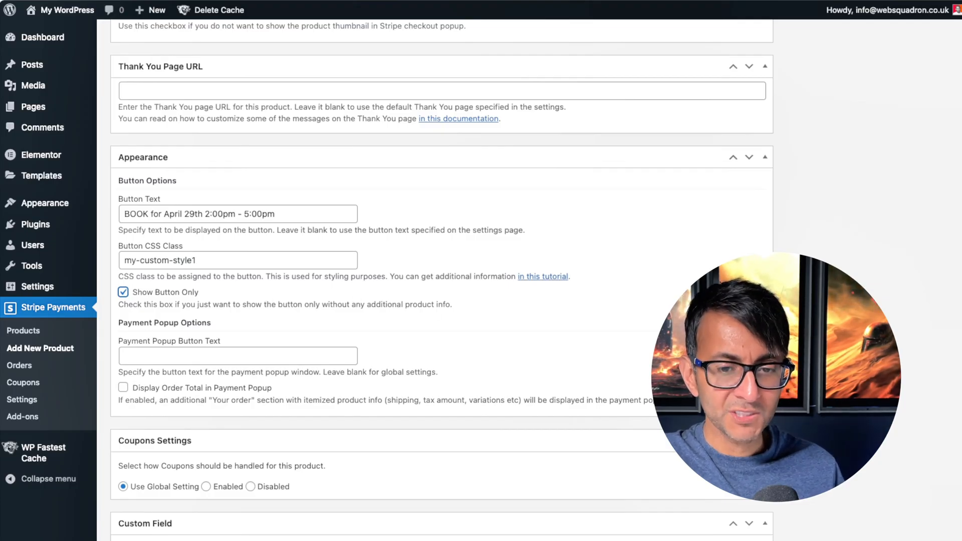
pyautogui.scroll(3)
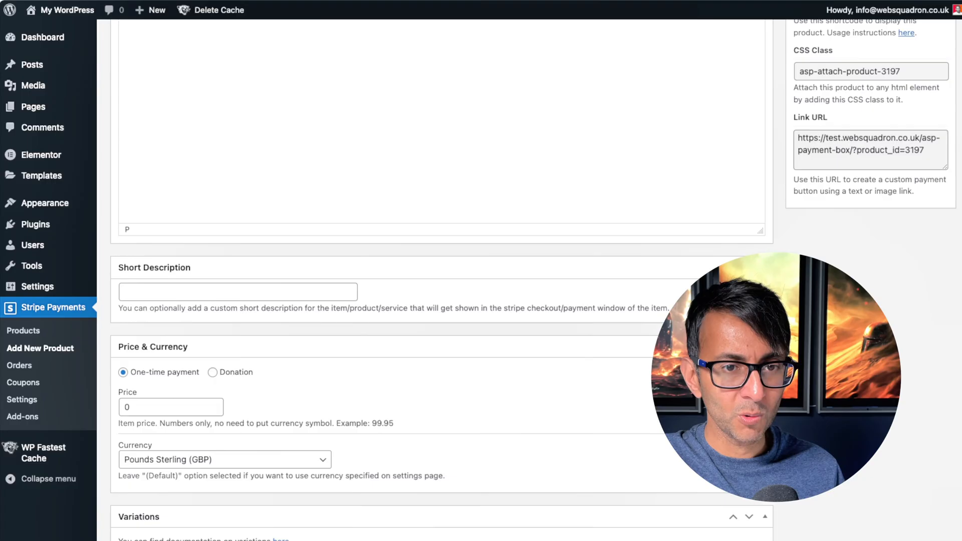
pyautogui.scroll(3)
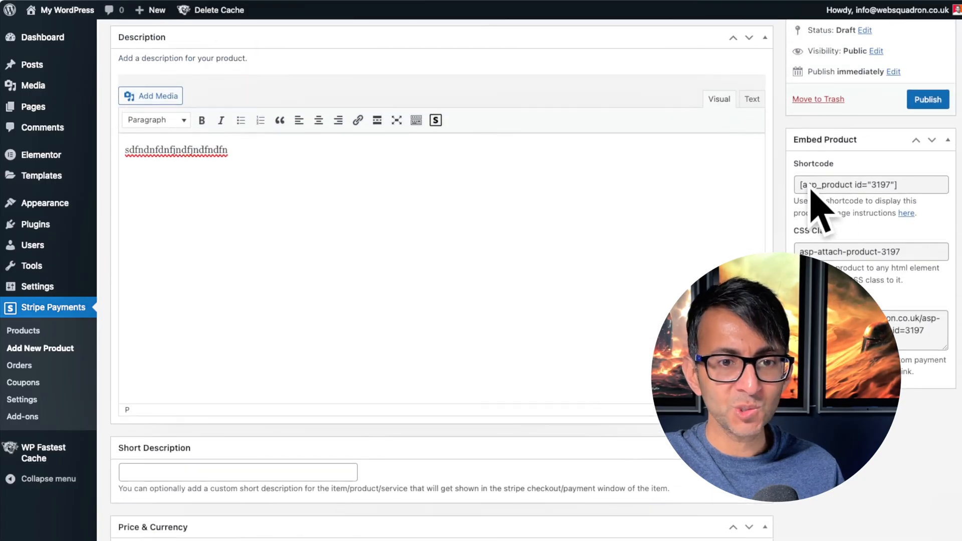
pyautogui.moveTo(923, 240)
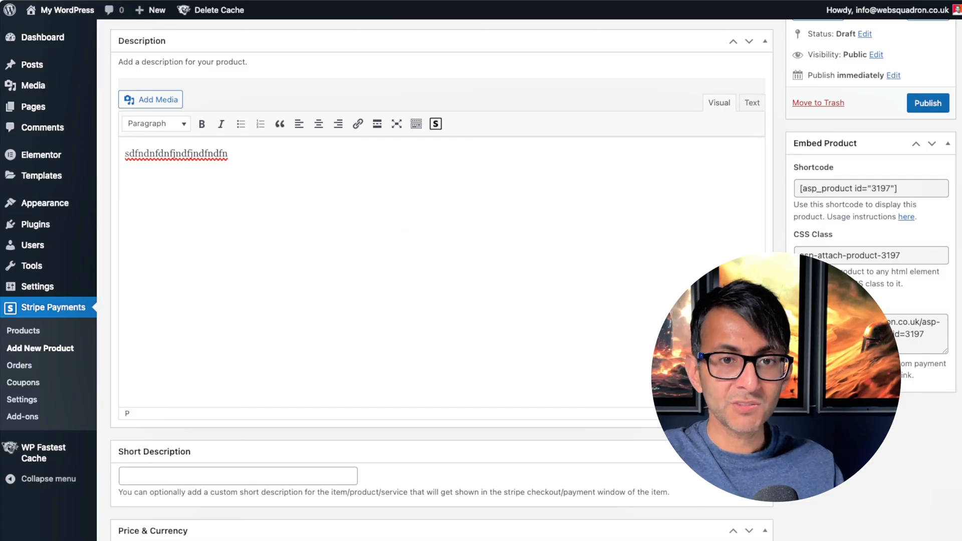
pyautogui.scroll(-3)
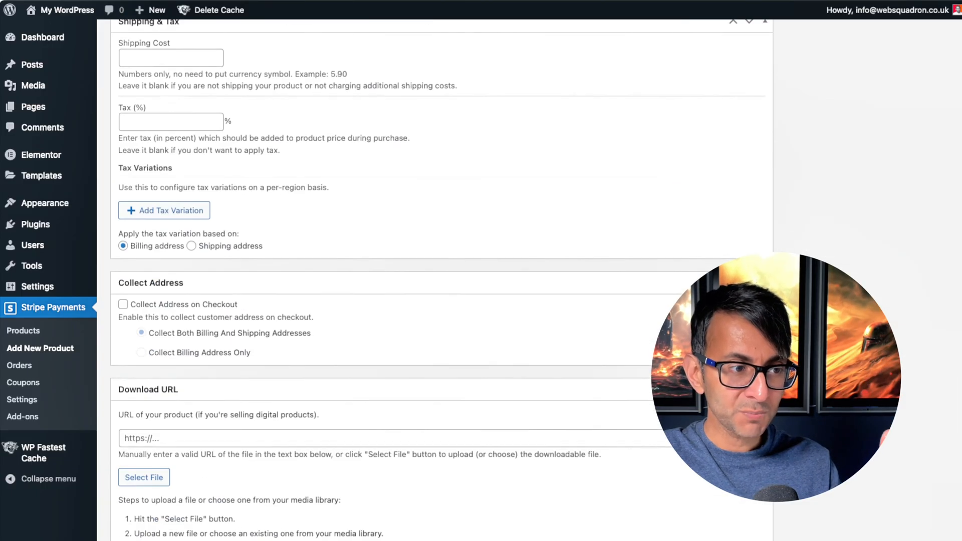
pyautogui.scroll(-3)
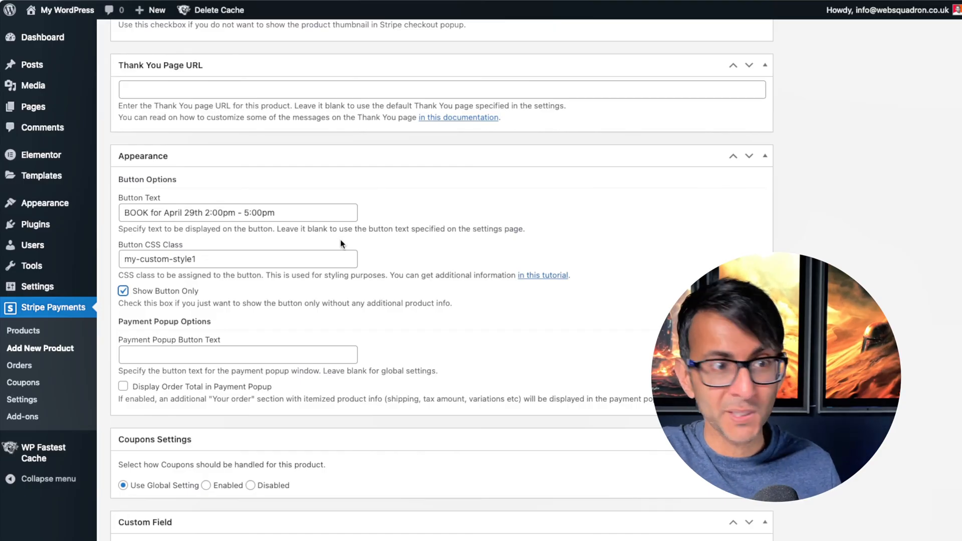
# Step: Enable Display Order Total in Payment Popup, disable Coupons and Custom Field, and publish Mega Class
pyautogui.click(124, 374)
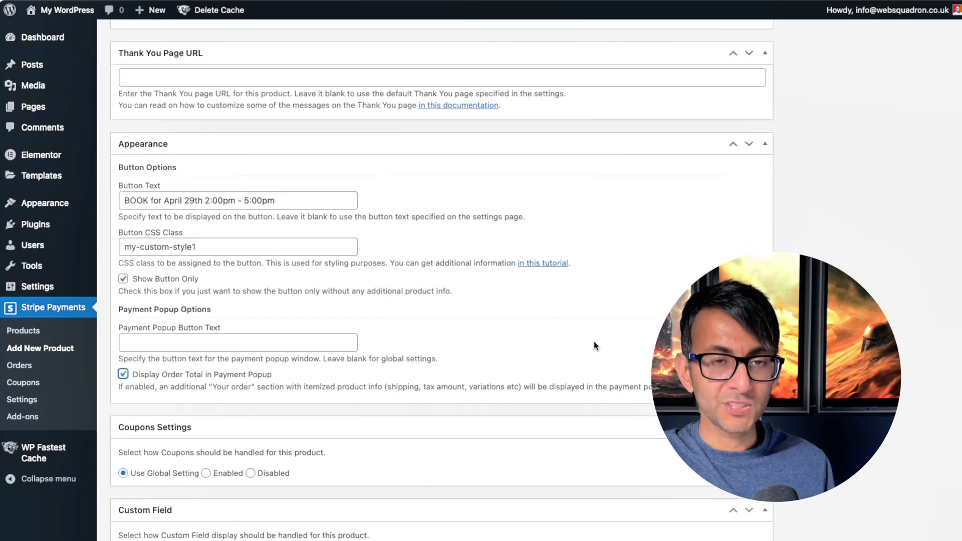
pyautogui.moveTo(548, 359)
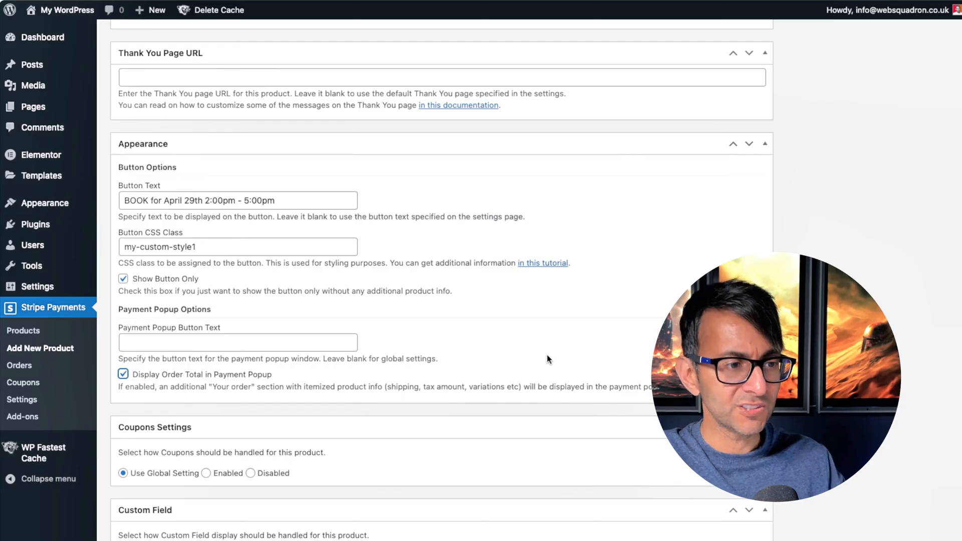
pyautogui.scroll(-3)
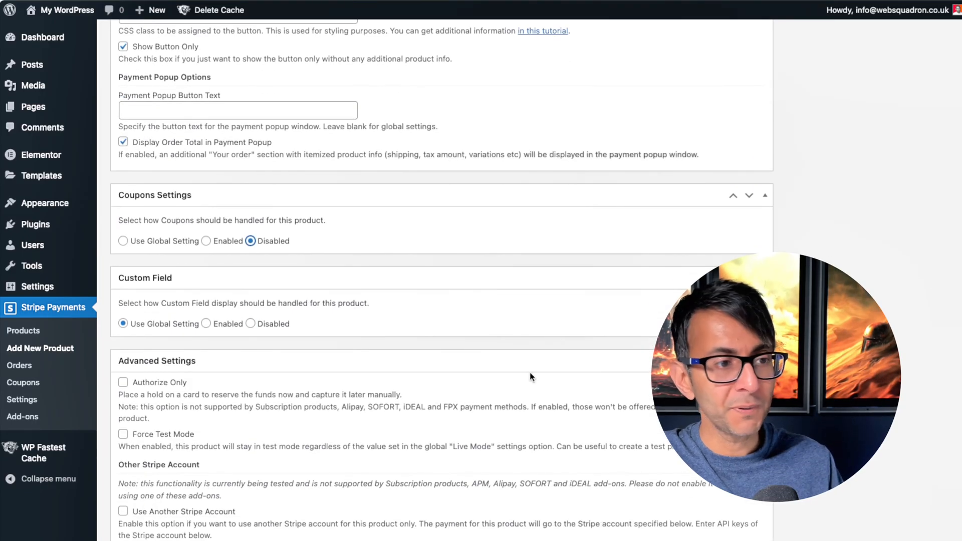
pyautogui.moveTo(318, 324)
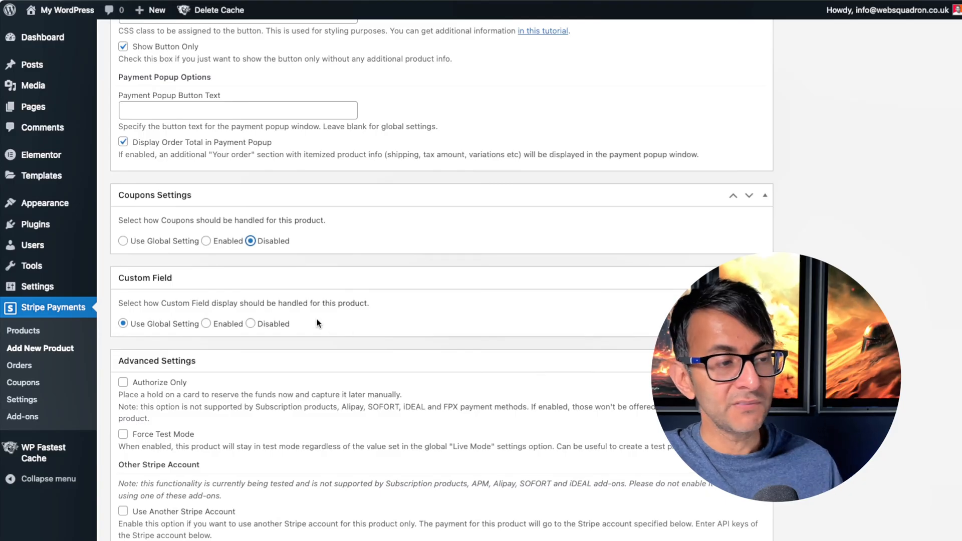
pyautogui.moveTo(23, 382)
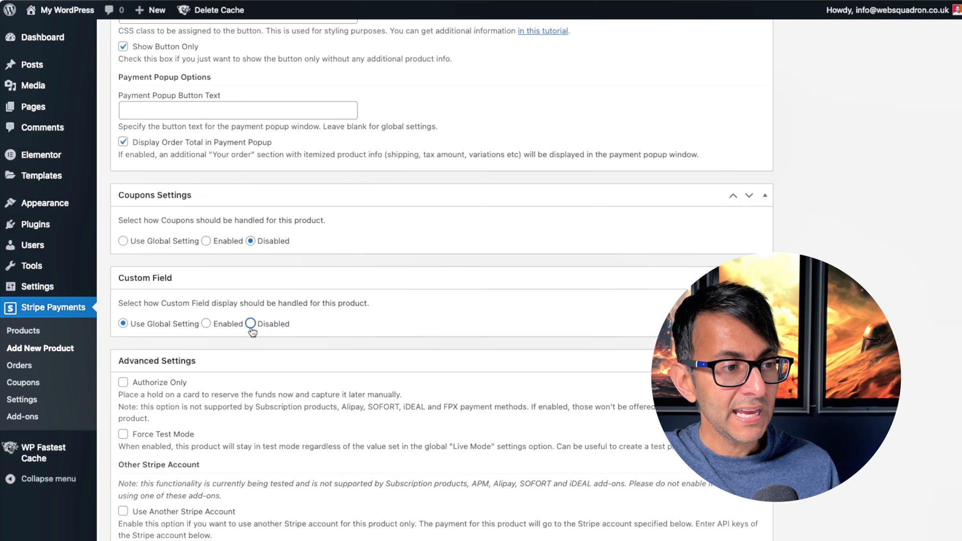
pyautogui.click(251, 324)
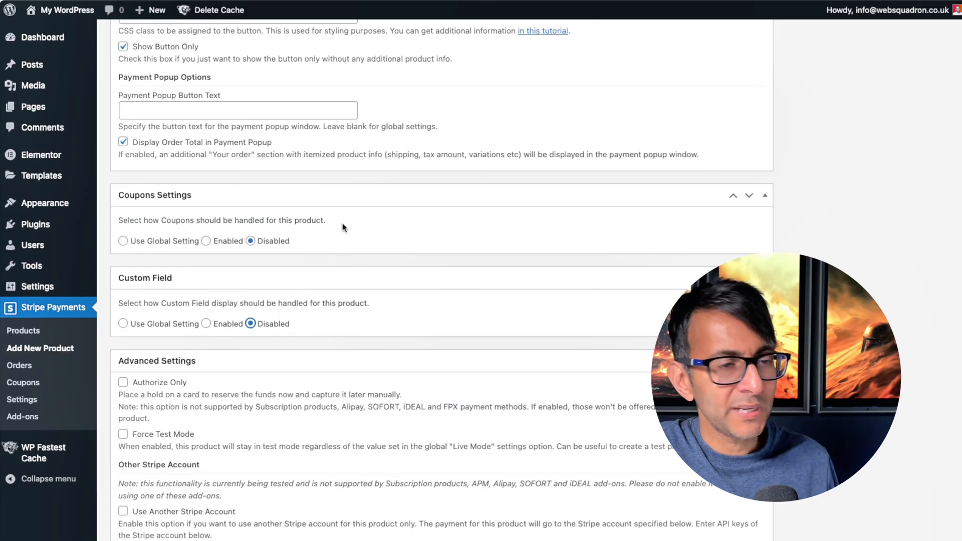
pyautogui.scroll(-3)
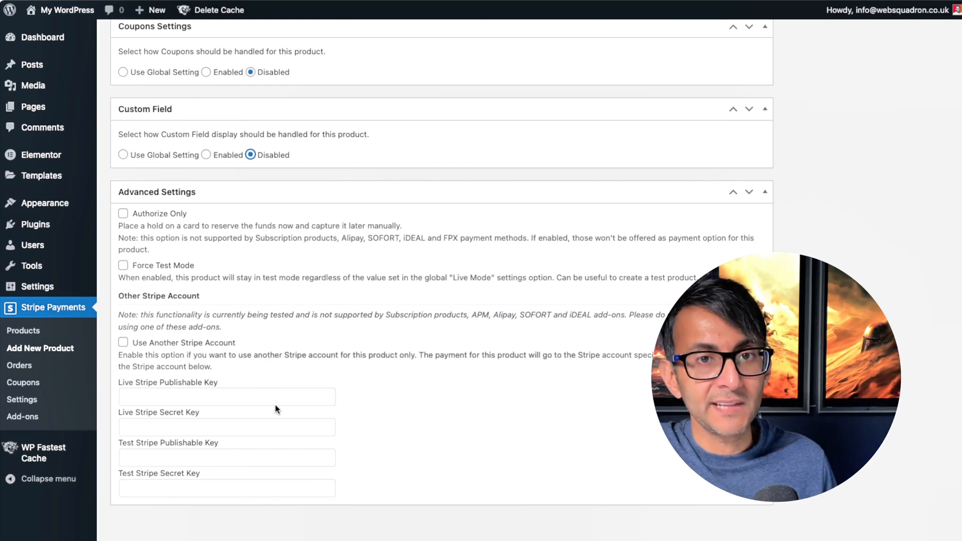
pyautogui.click(928, 315)
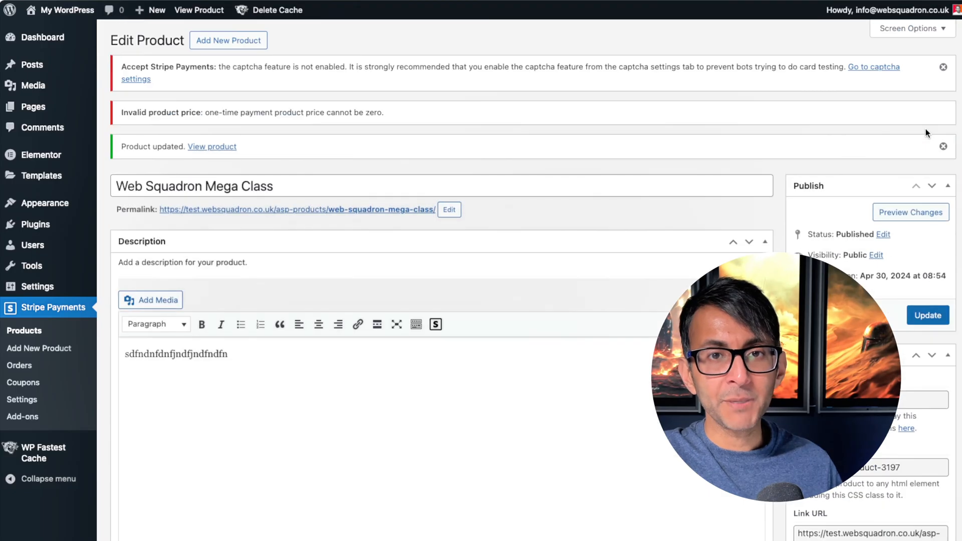
pyautogui.scroll(-3)
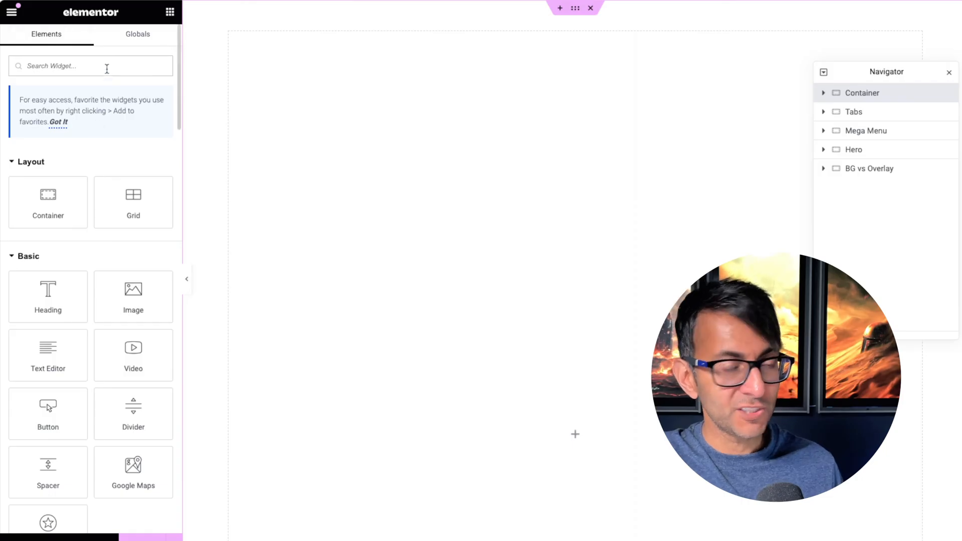
# Step: Add a Shortcode widget containing [asp_product id="3197"] so the BOOK for April 29th button renders
pyautogui.write('short')
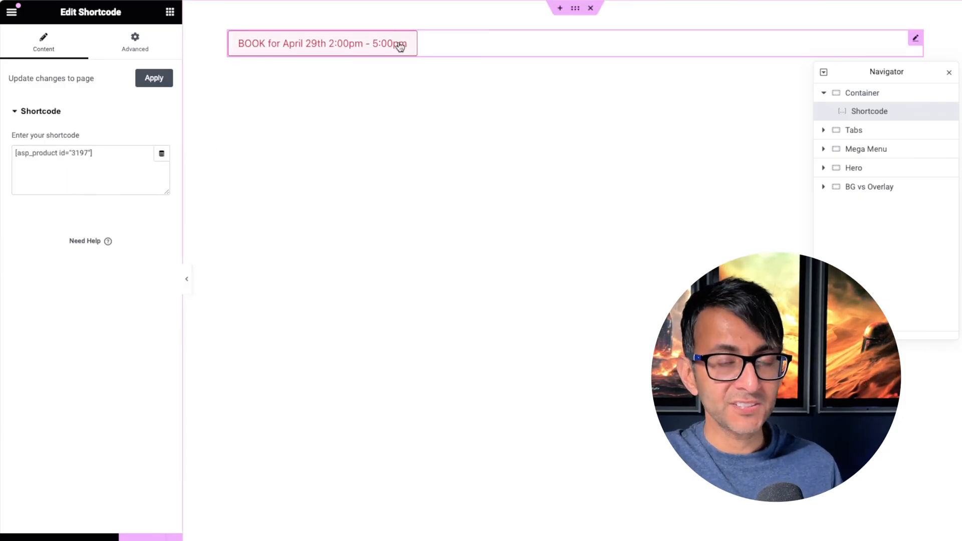
pyautogui.moveTo(429, 132)
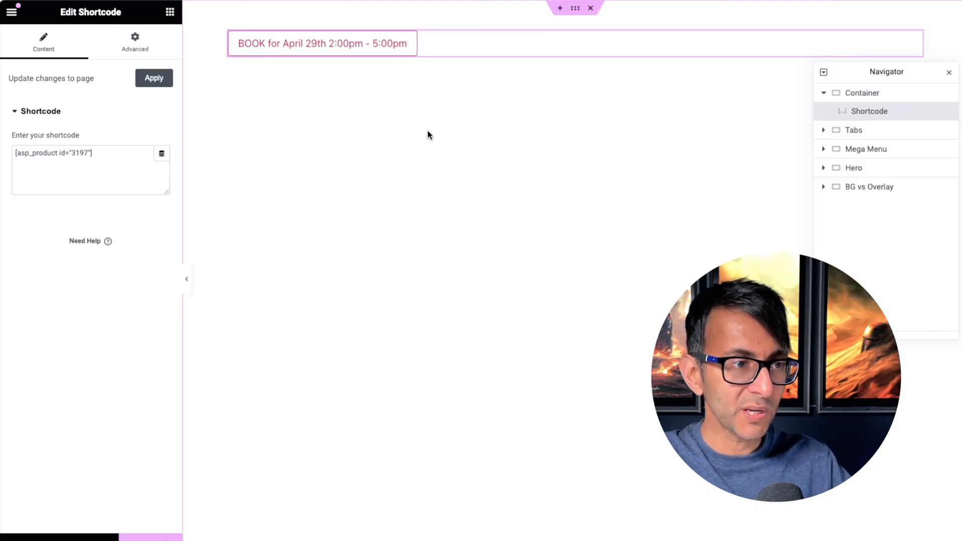
pyautogui.moveTo(176, 410)
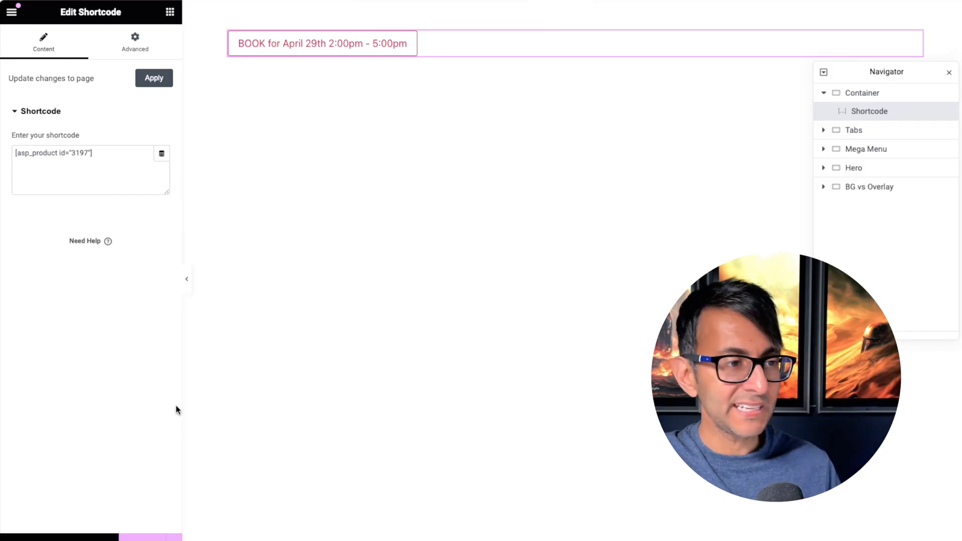
pyautogui.click(186, 279)
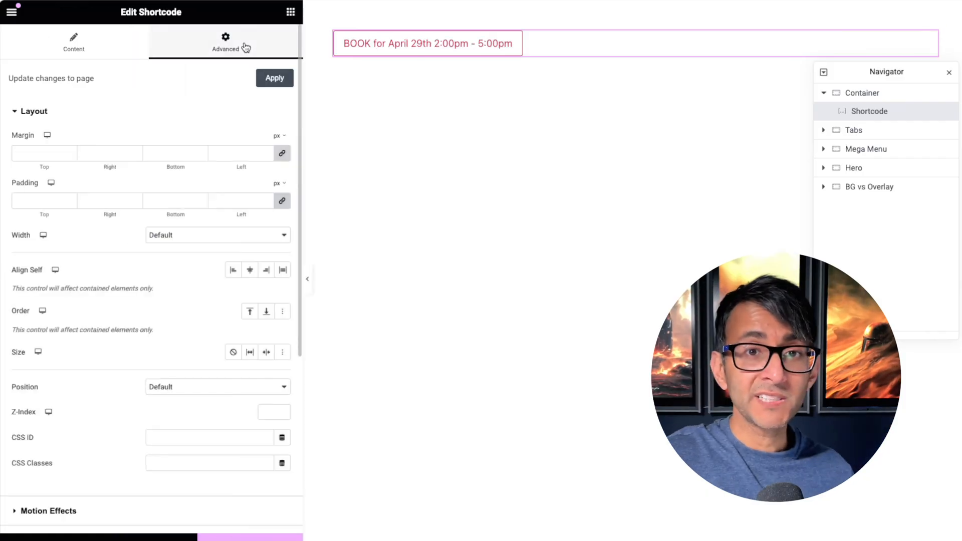
# Step: Preview the page and launch the Web Squadron Mega Class checkout popup from the BOOK button
pyautogui.click(34, 111)
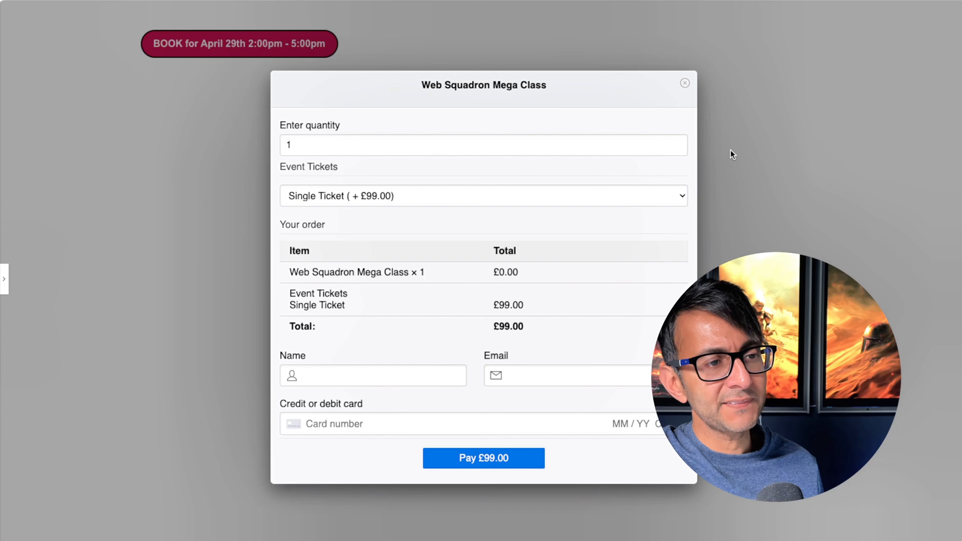
pyautogui.moveTo(497, 219)
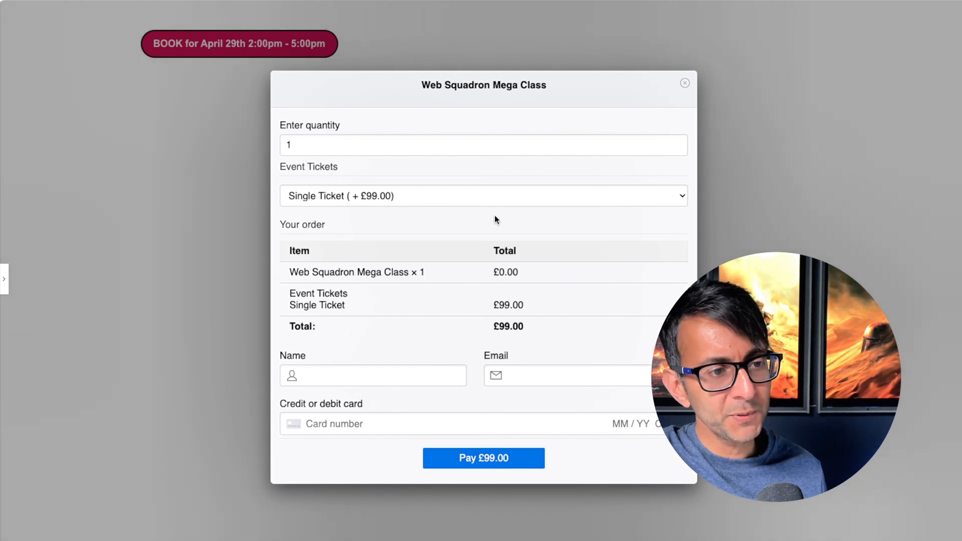
pyautogui.moveTo(511, 283)
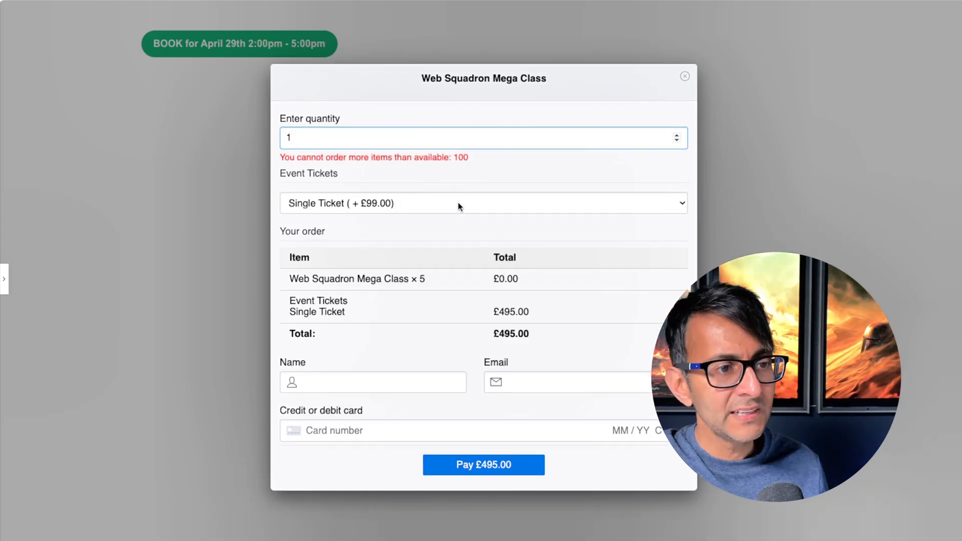
# Step: Expand the Event Tickets dropdown to reveal Single Ticket £99 and Two Tickets £179
pyautogui.click(483, 203)
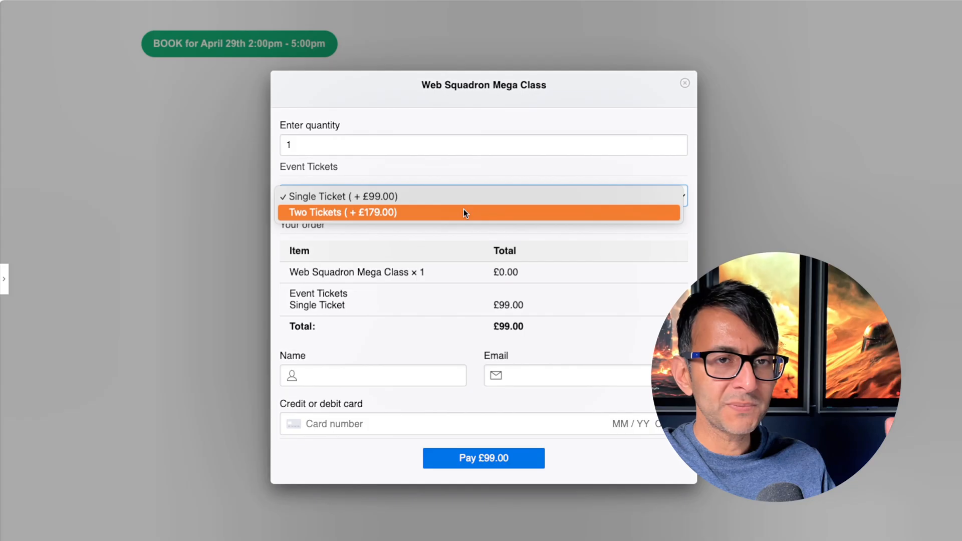